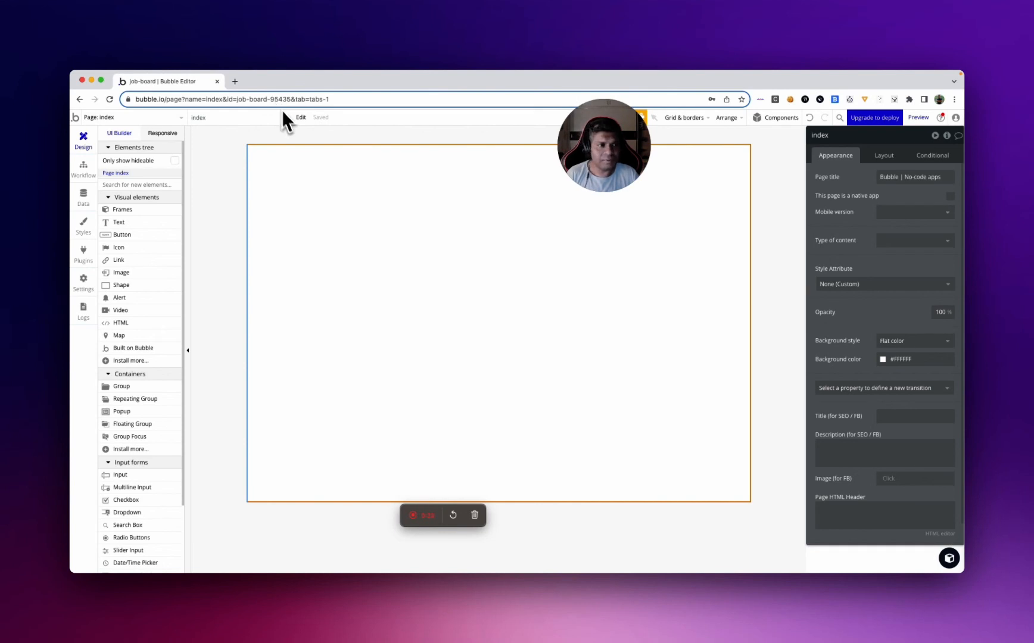
mouse_move(300, 152)
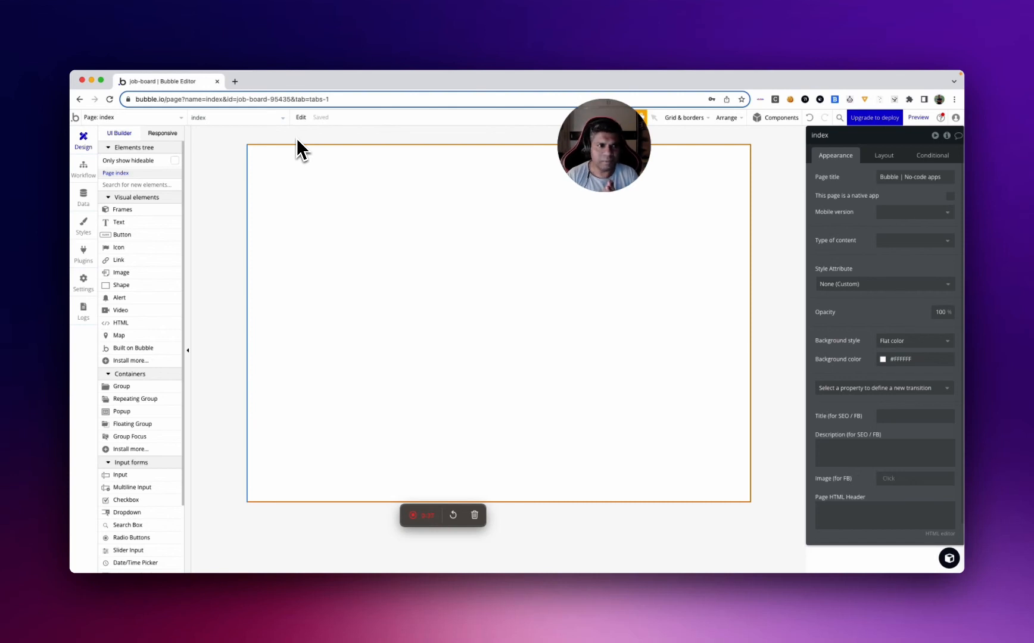
mouse_move(251, 137)
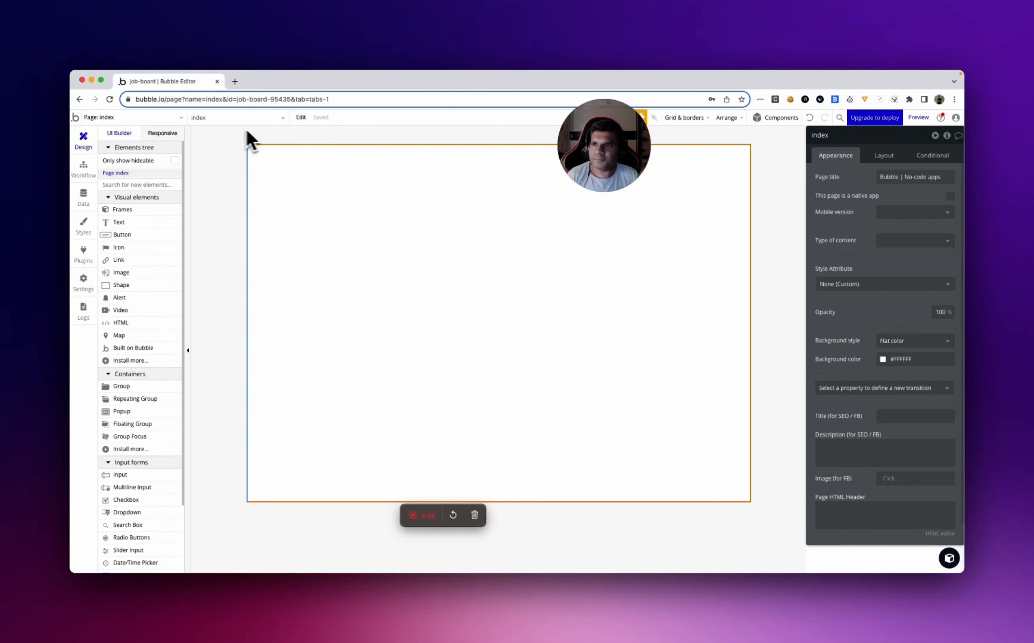
mouse_move(241, 137)
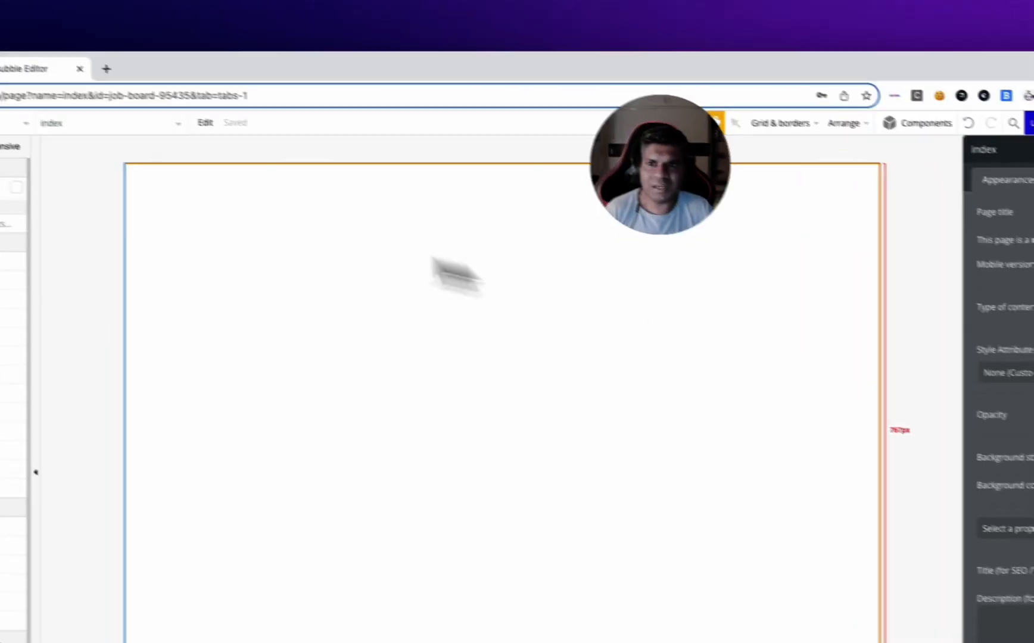
Clone the non-renamable index page into a new page named base-page-template.
click(265, 141)
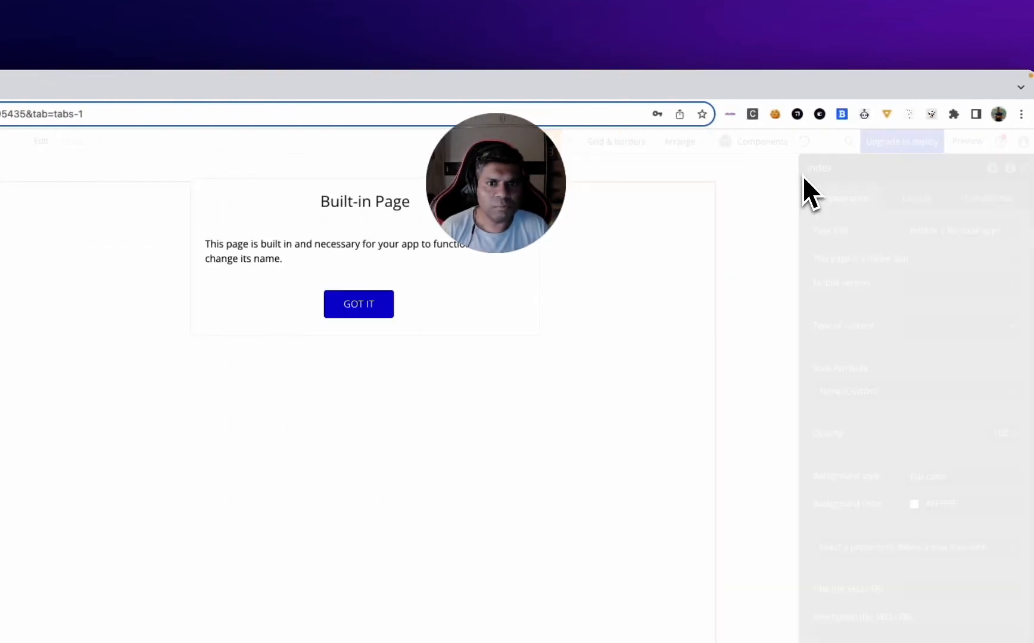
click(358, 304)
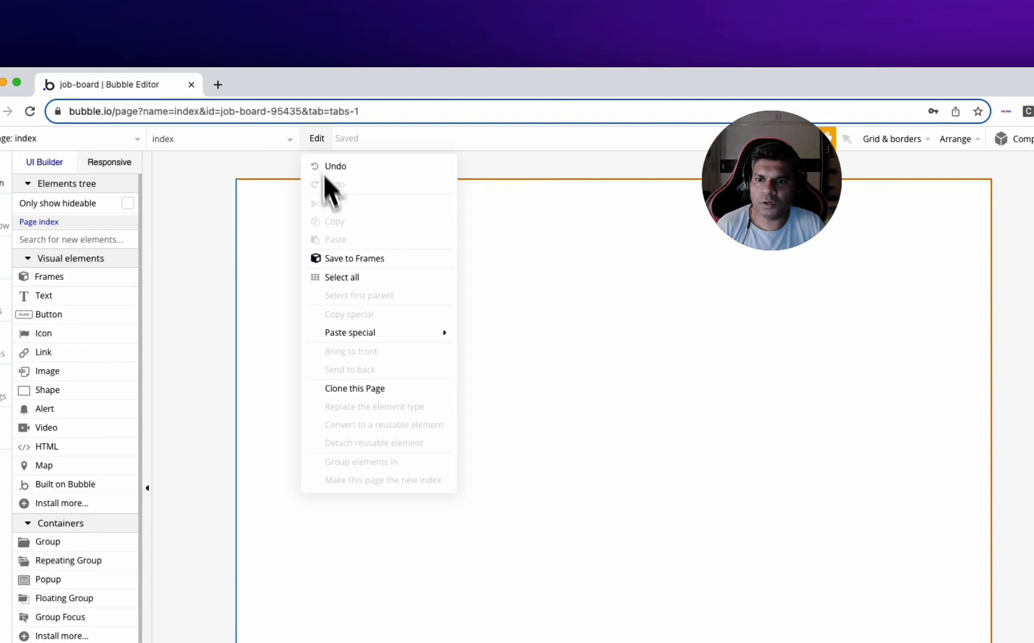
click(355, 388)
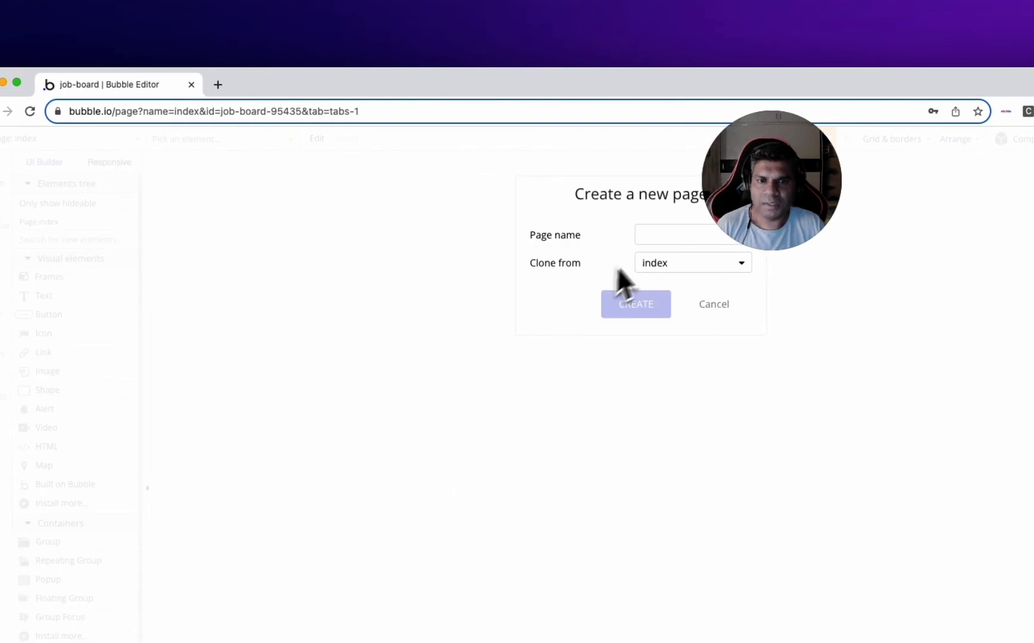
click(679, 235)
text(base-page-templat)
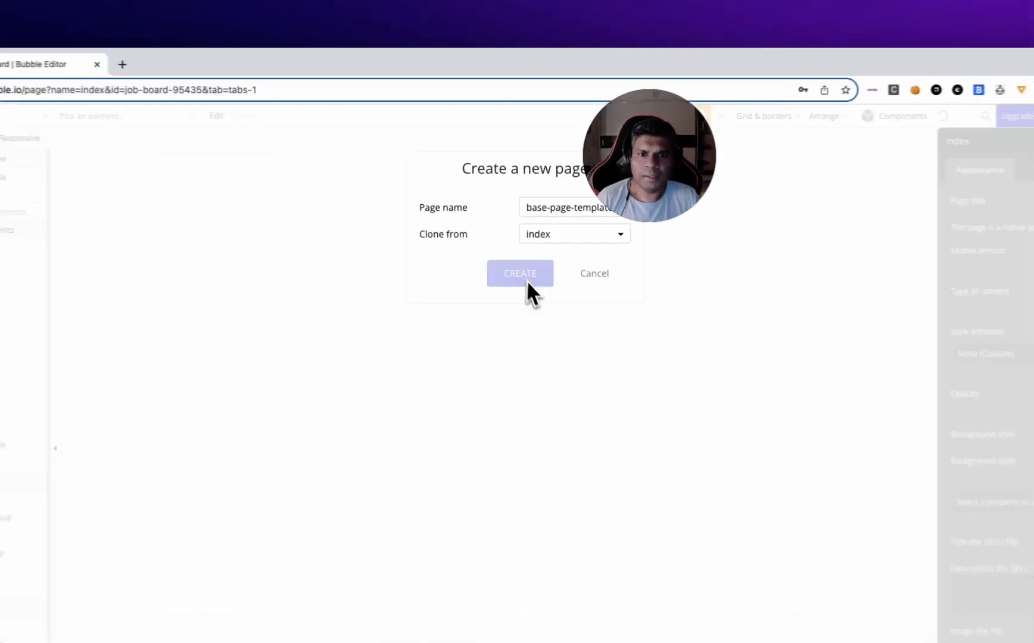
click(520, 274)
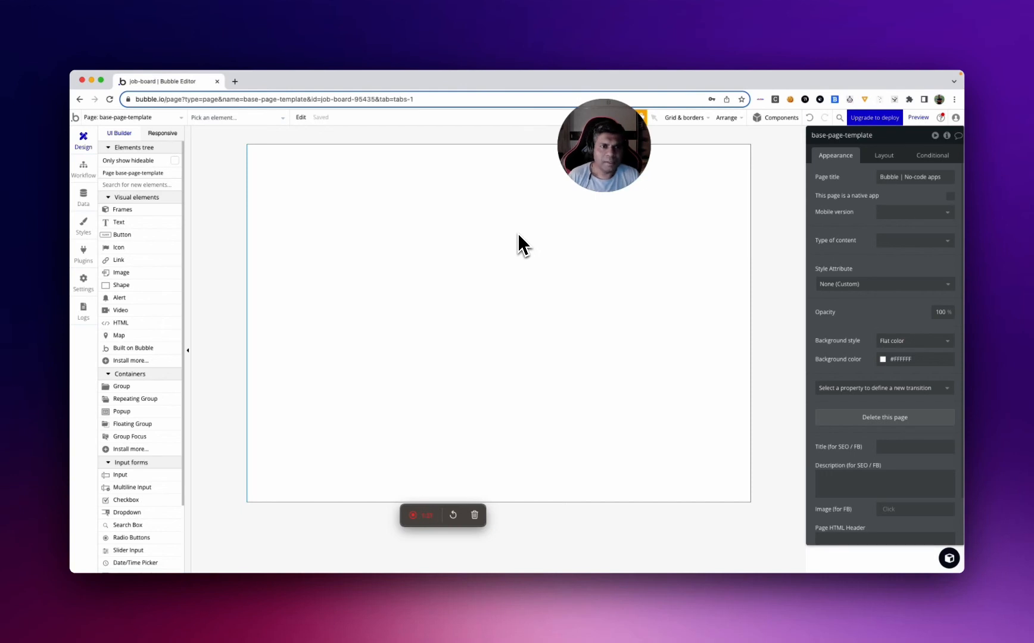
mouse_move(688, 162)
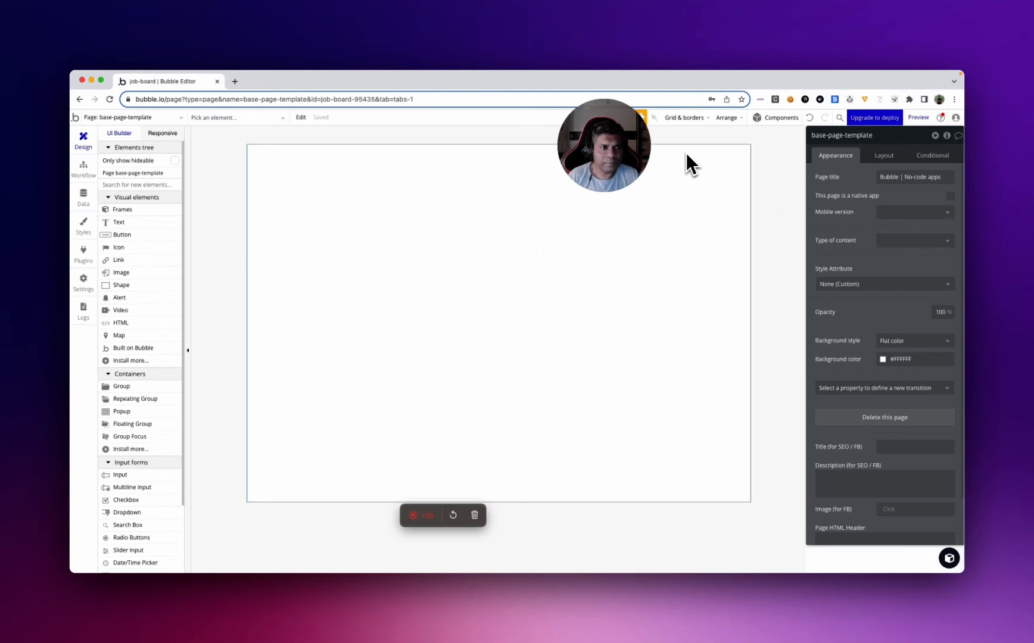
mouse_move(854, 160)
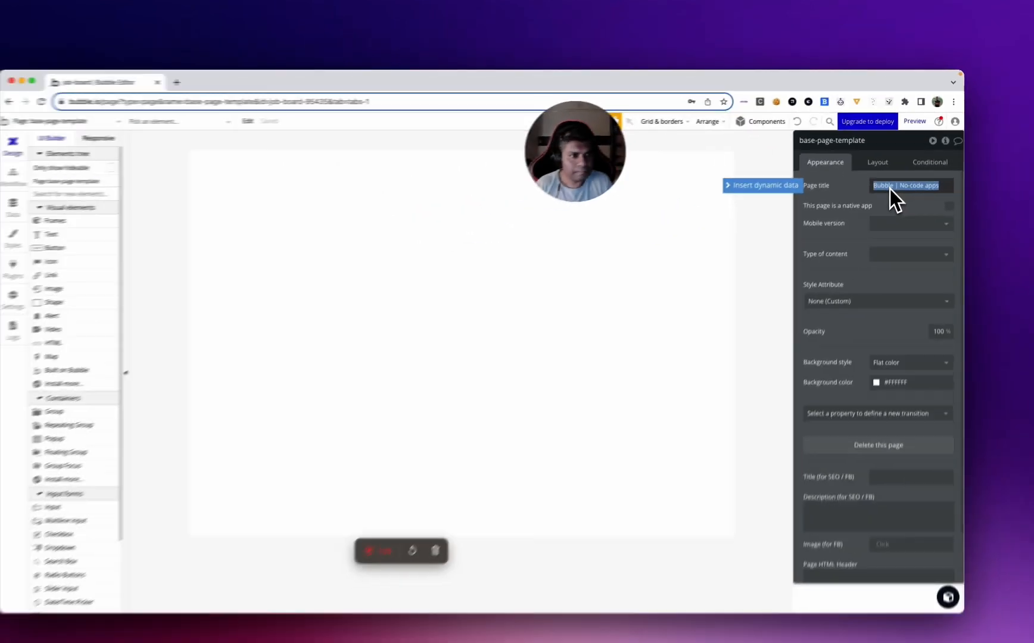
Set the page title to 'Jobs @ n0c0de.com'.
text(Jobs @ n0c0de.com)
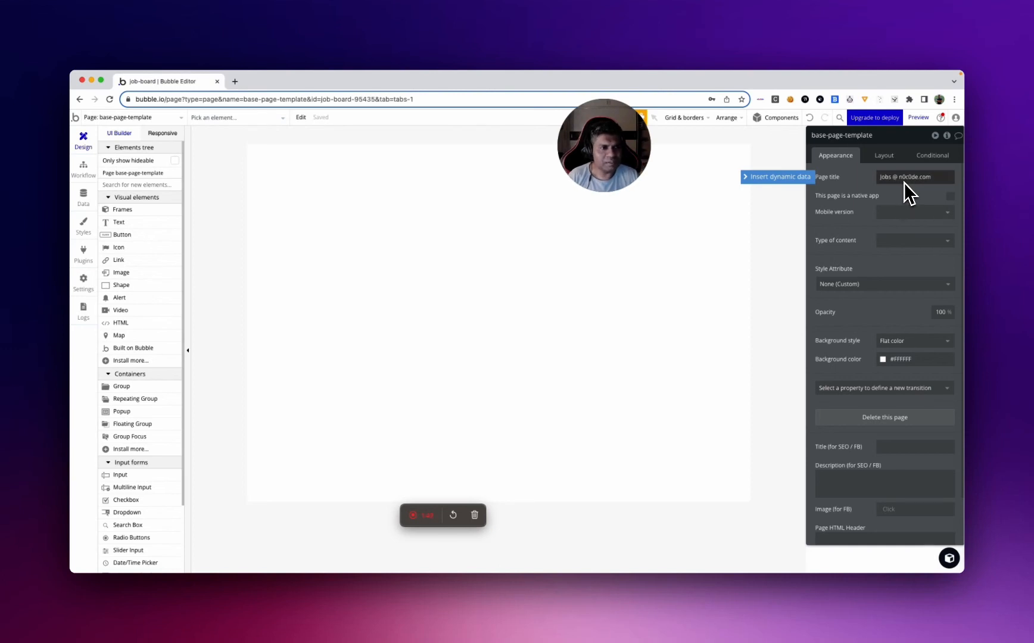
mouse_move(889, 193)
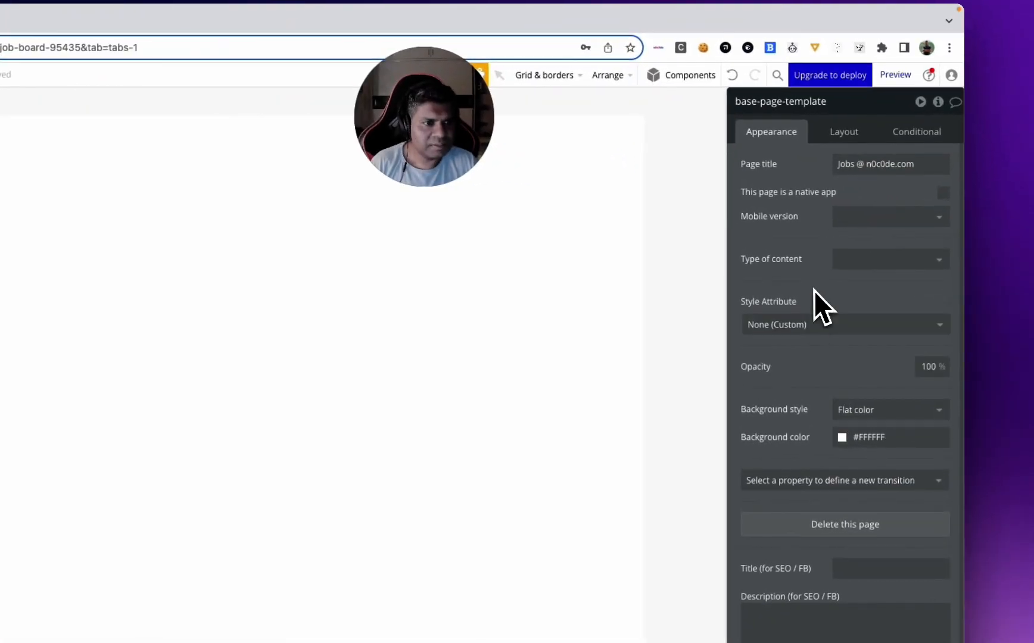
Keep a flat white background; use Align to parent layout with min height 800.
click(891, 410)
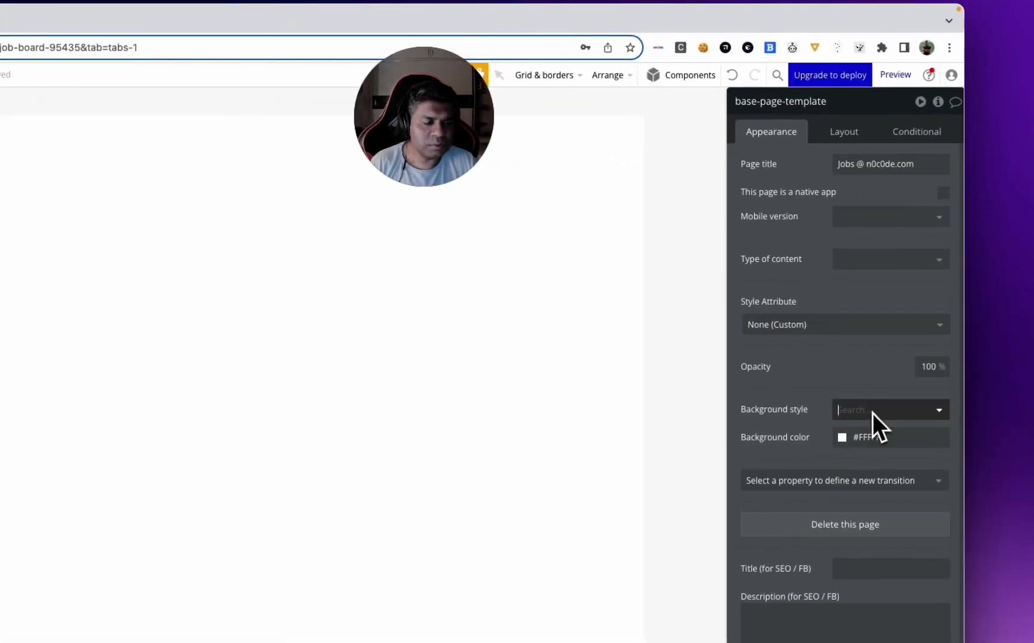
click(890, 409)
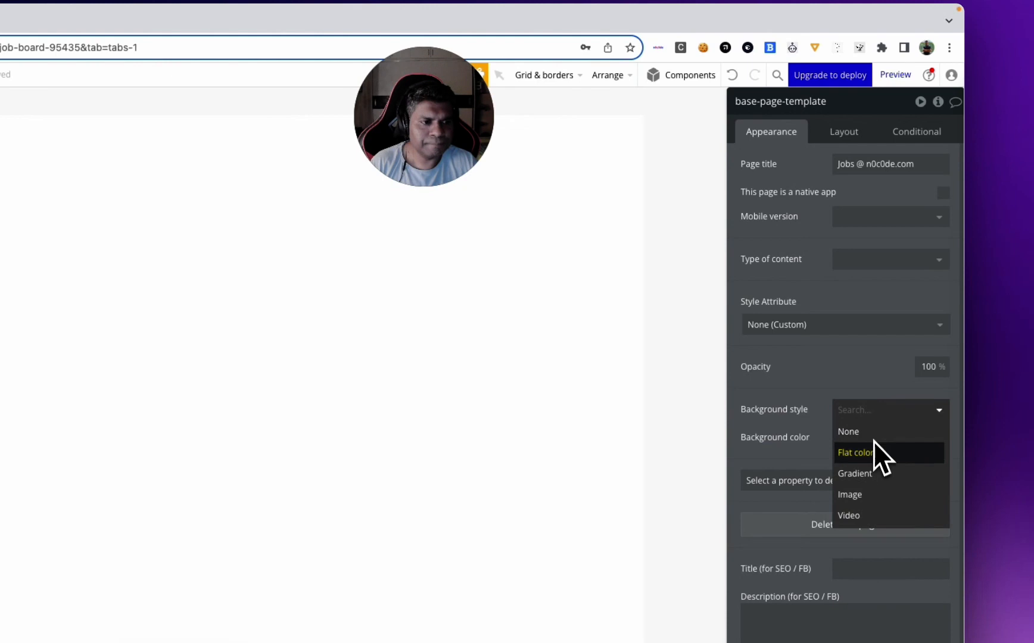
click(855, 453)
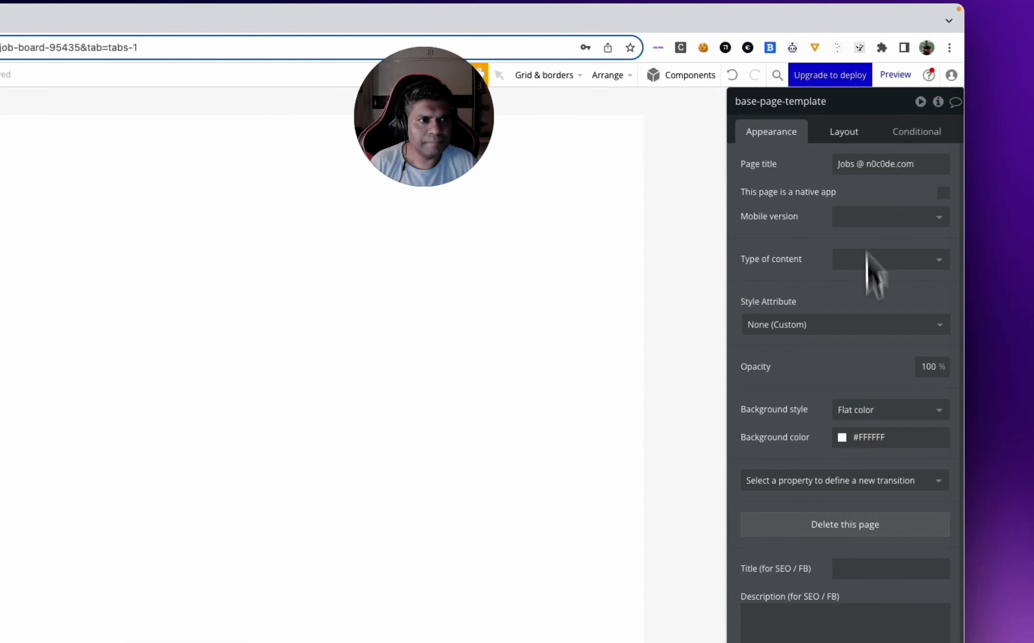
click(843, 131)
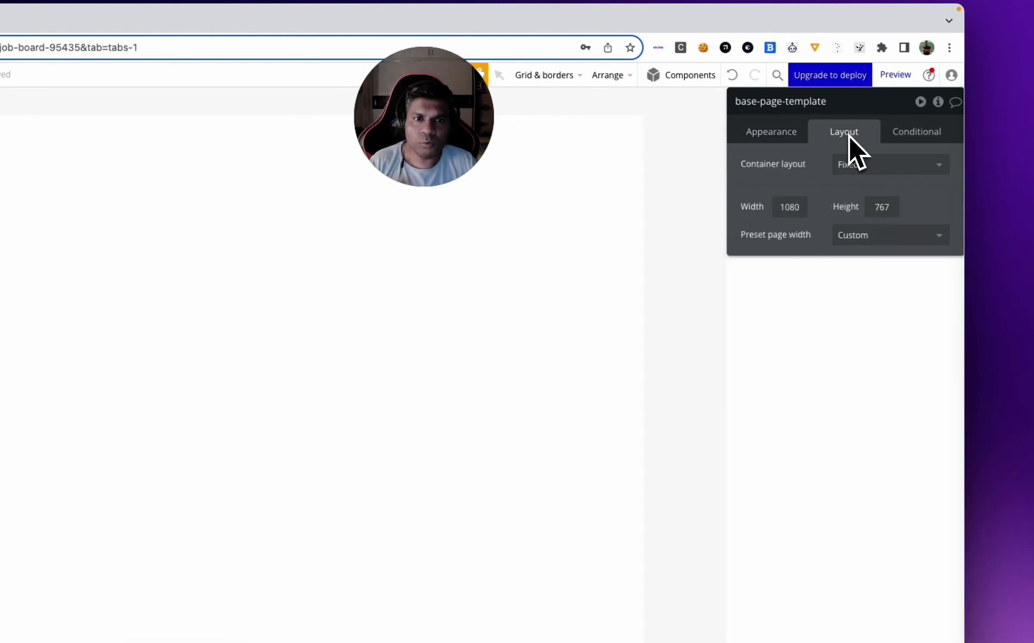
click(890, 165)
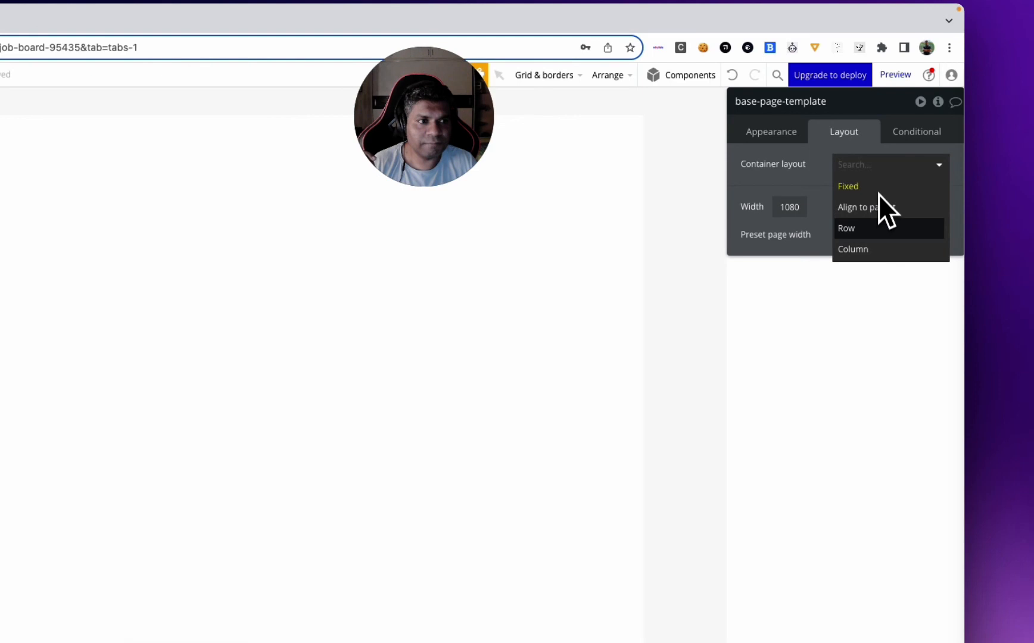
click(858, 206)
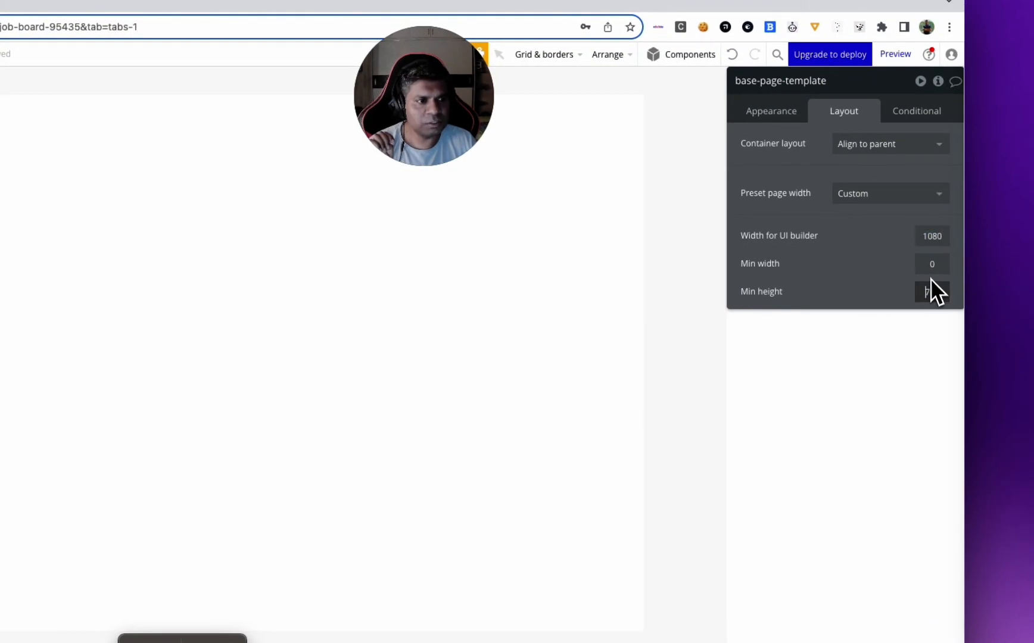
text(800)
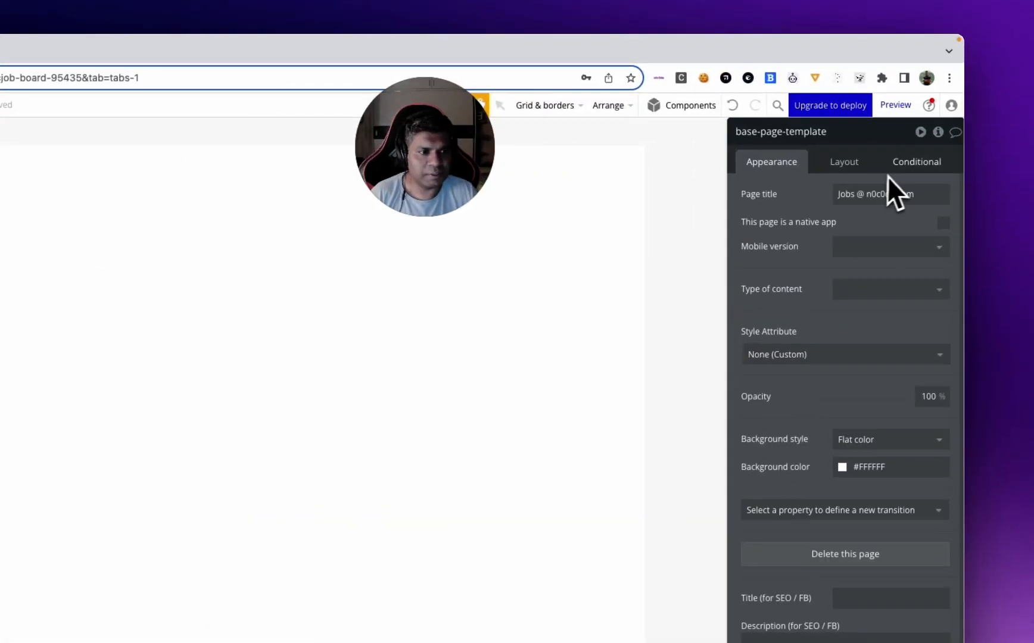
scroll(down, 3)
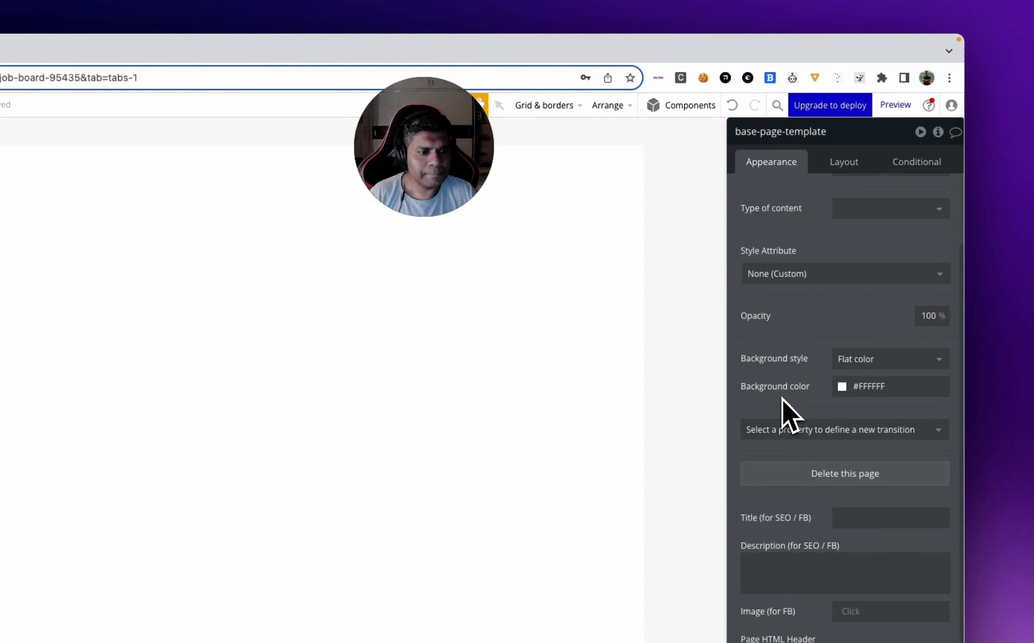
click(844, 162)
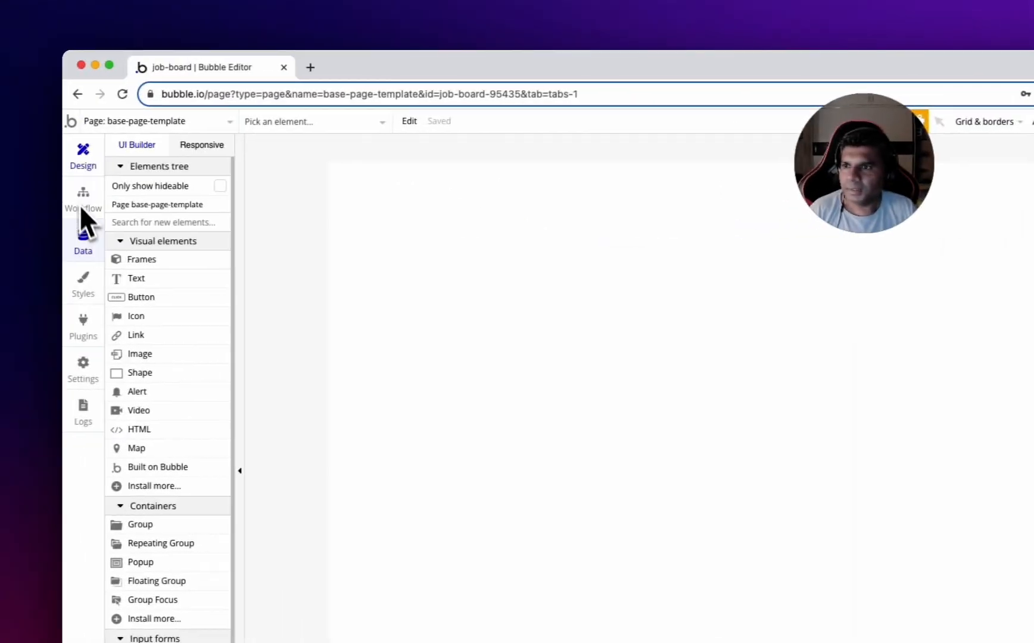
Go from Workflow to app Settings and dismiss the subscription-updated notice.
click(84, 201)
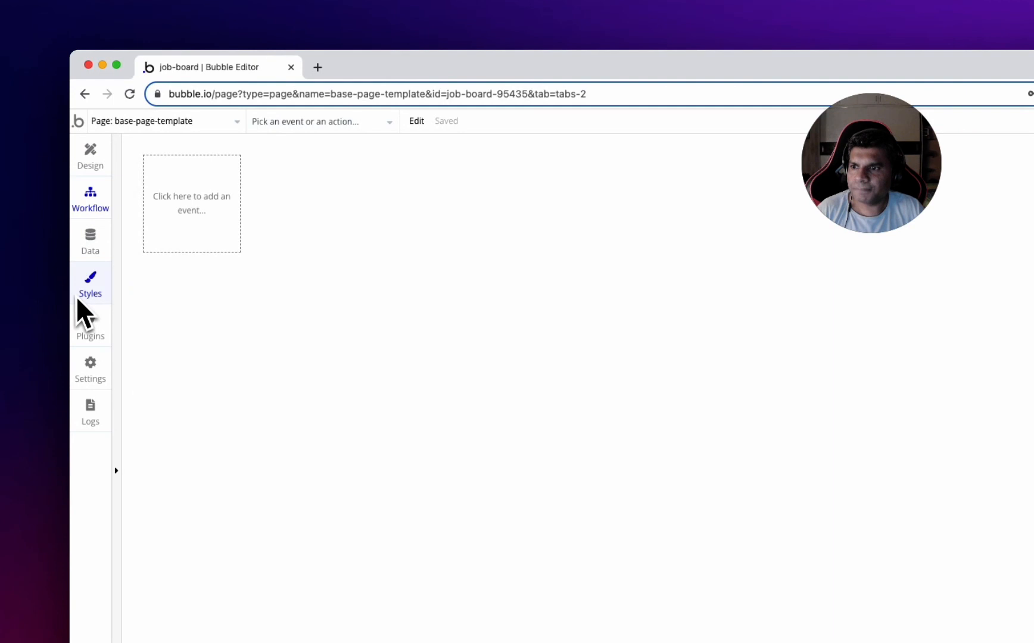
click(90, 369)
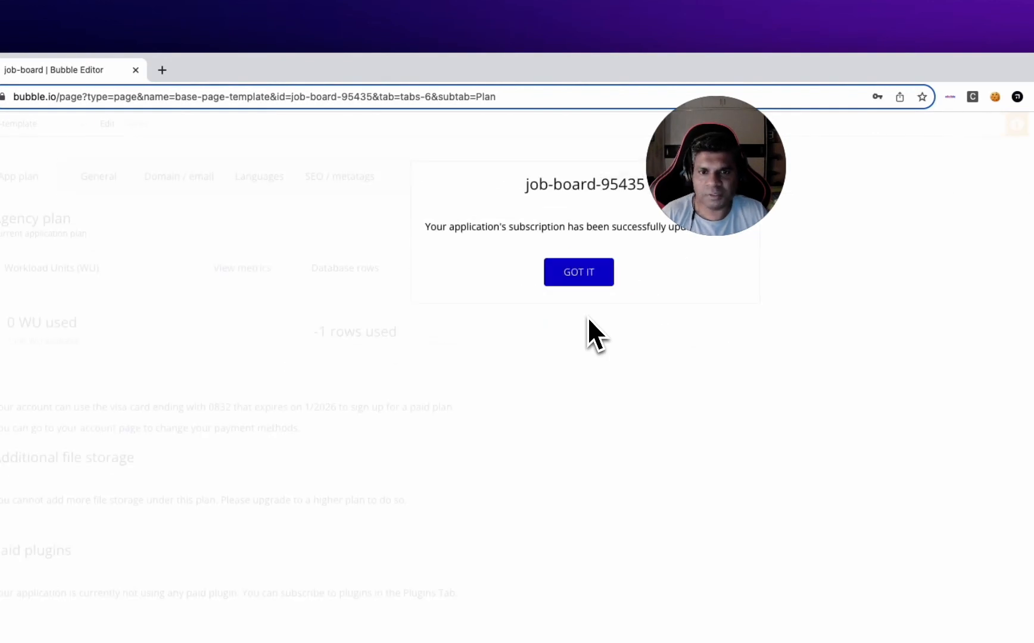
mouse_move(583, 299)
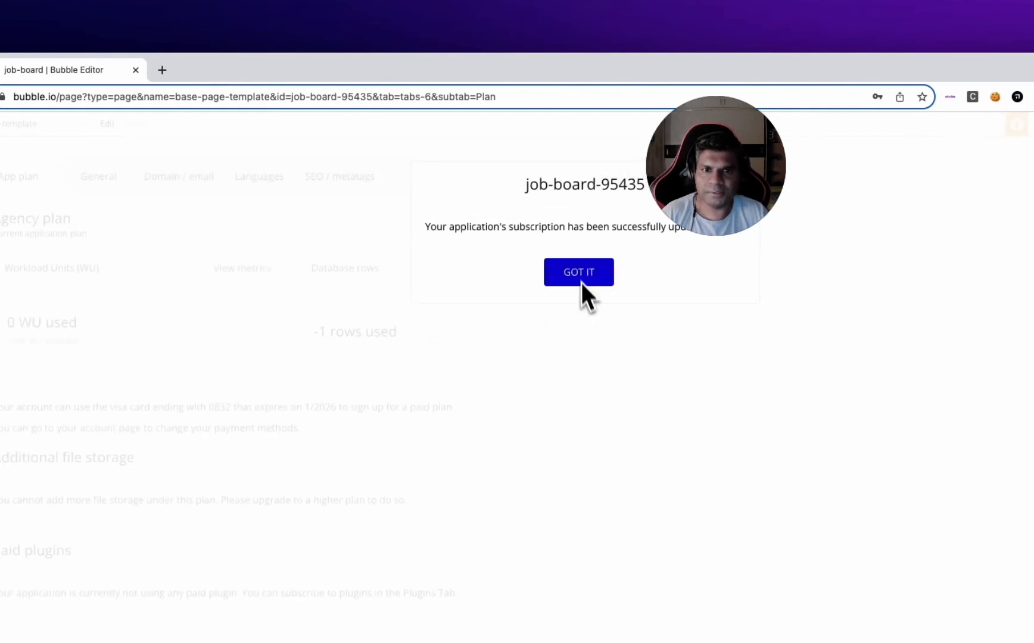
click(578, 272)
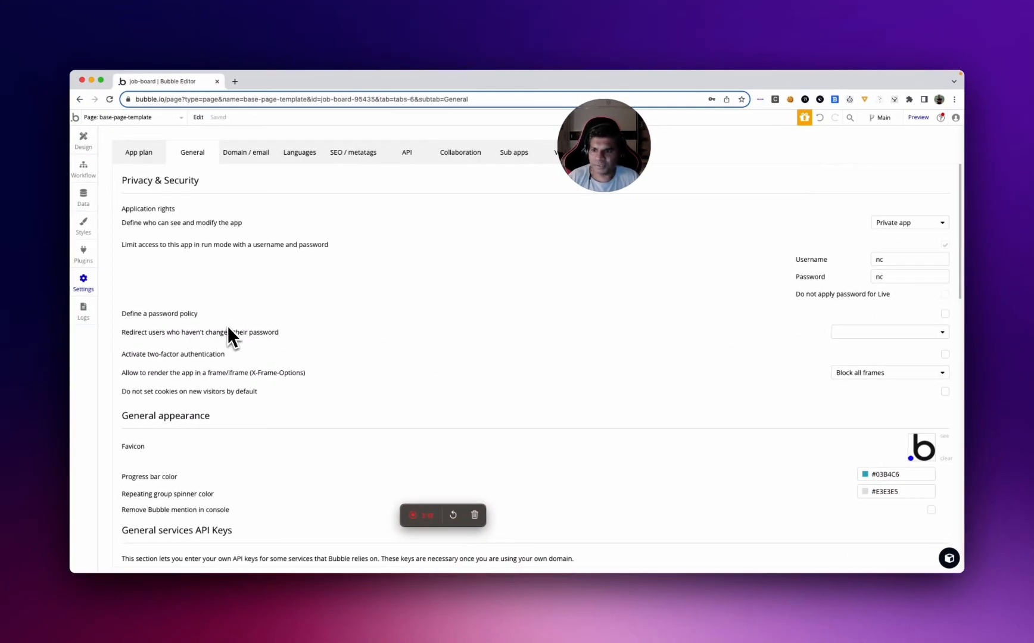
mouse_move(399, 389)
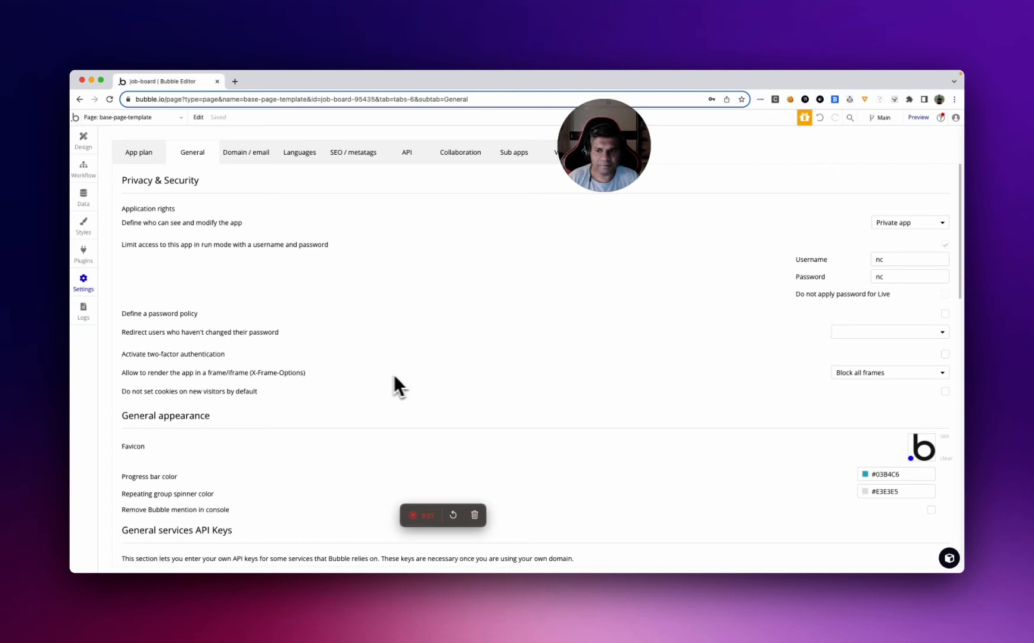
mouse_move(277, 383)
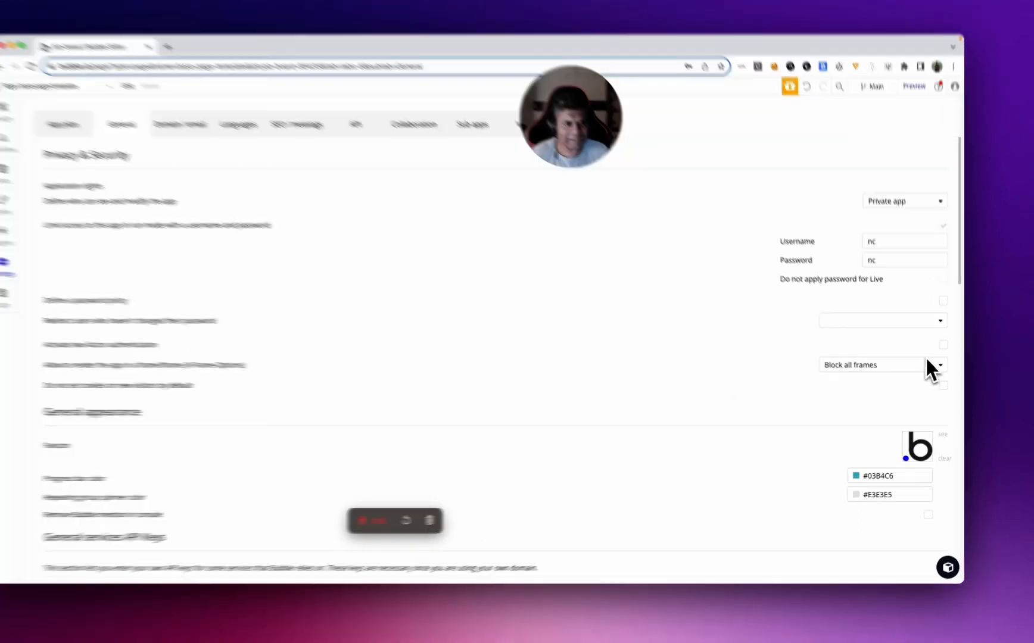
Set 'Allow to render the app in a frame/iframe' to Allow all iframes.
click(939, 364)
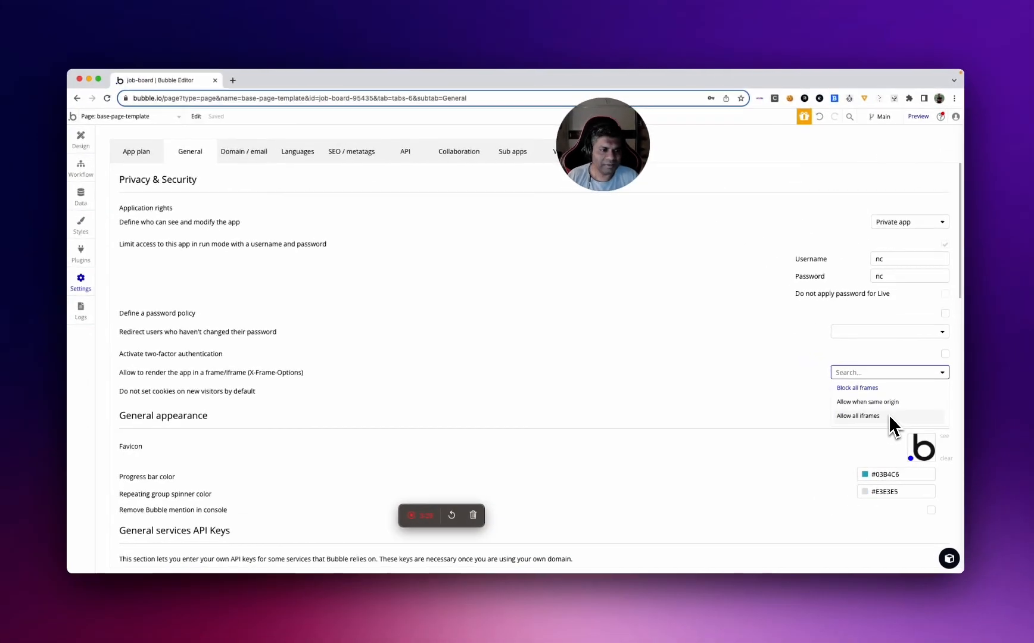
click(858, 416)
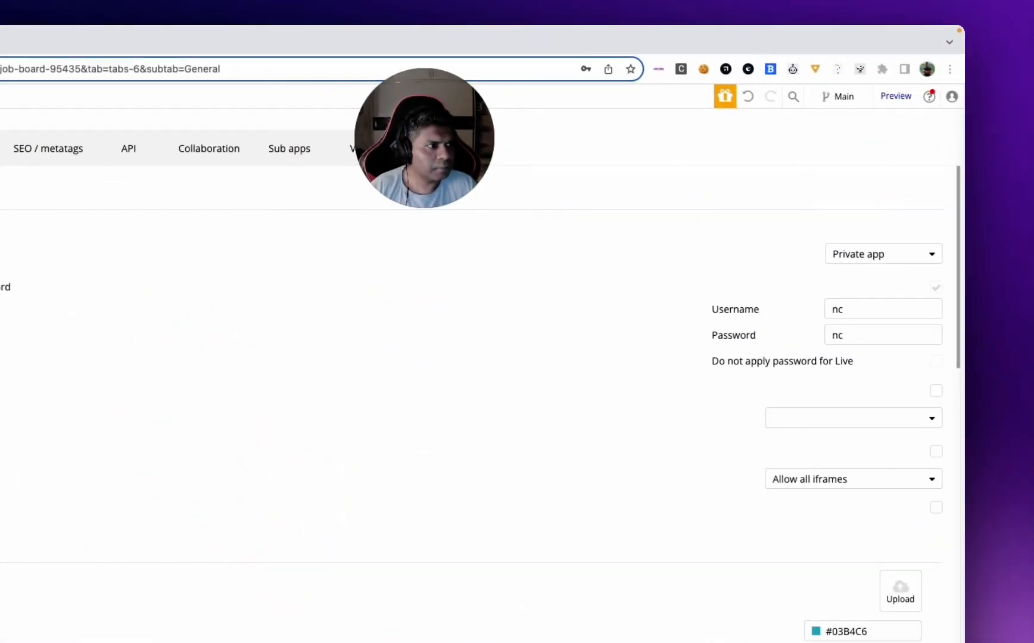
Tick 'Remove Bubble mention in console' in the general settings.
key(Cmd+Tab)
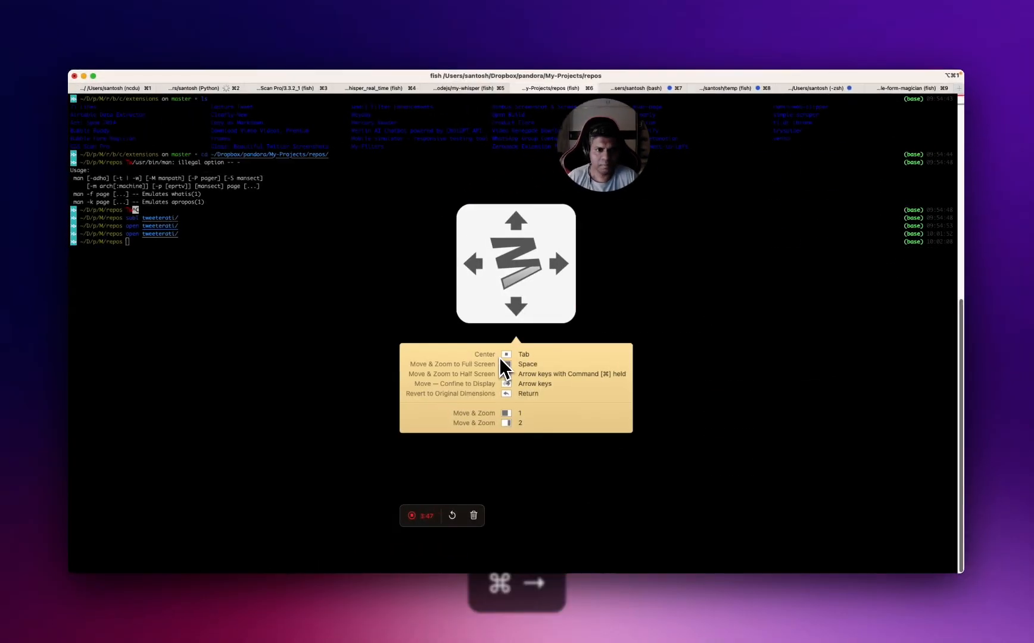
key(ctrl+l)
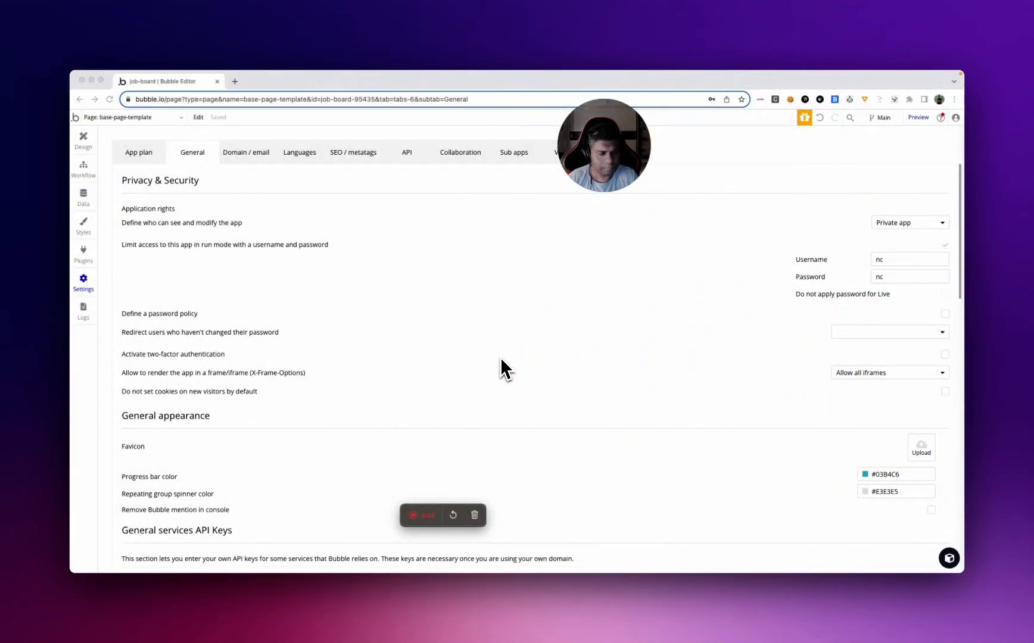
key(Ctrl+w)
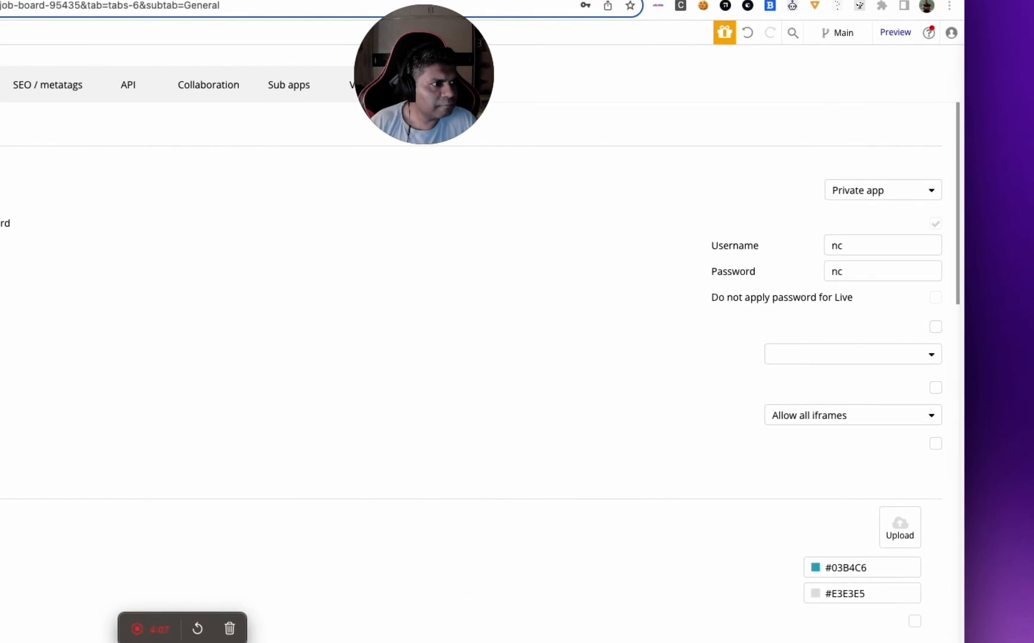
scroll(down, 3)
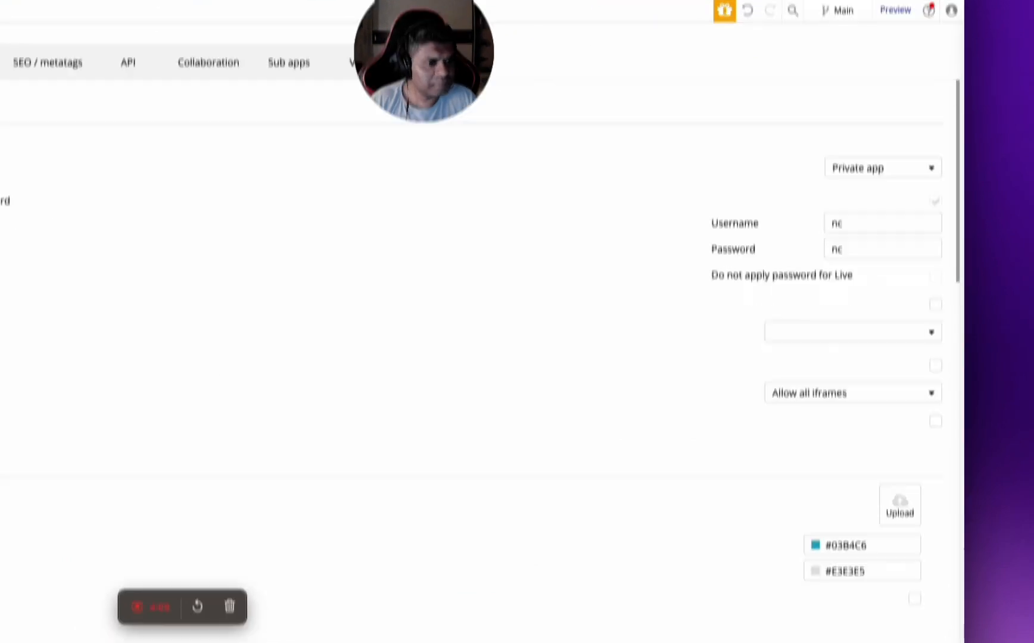
scroll(down, 3)
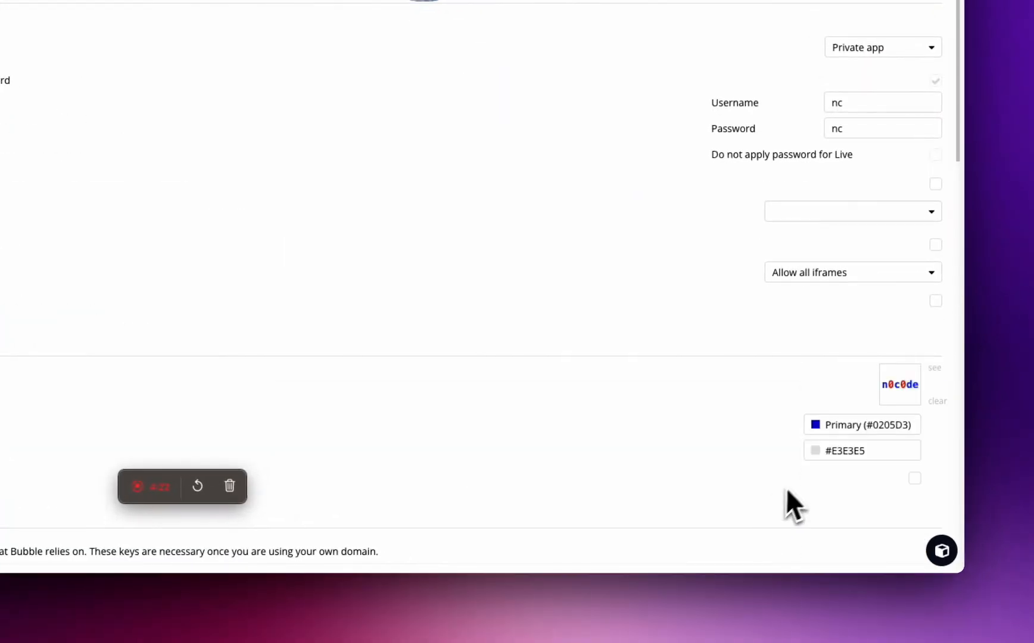
scroll(down, 3)
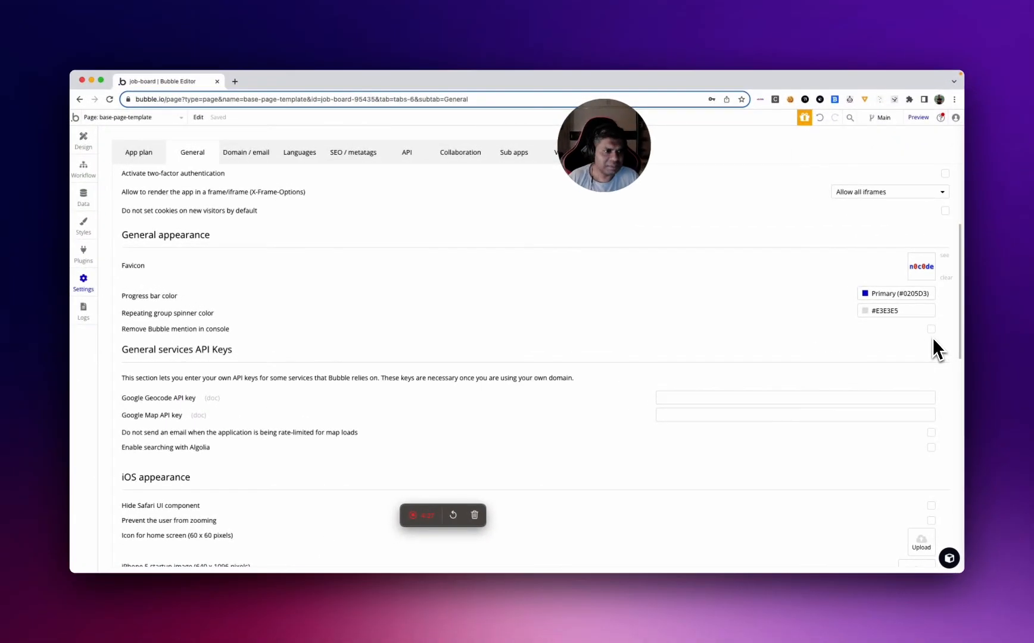
click(931, 329)
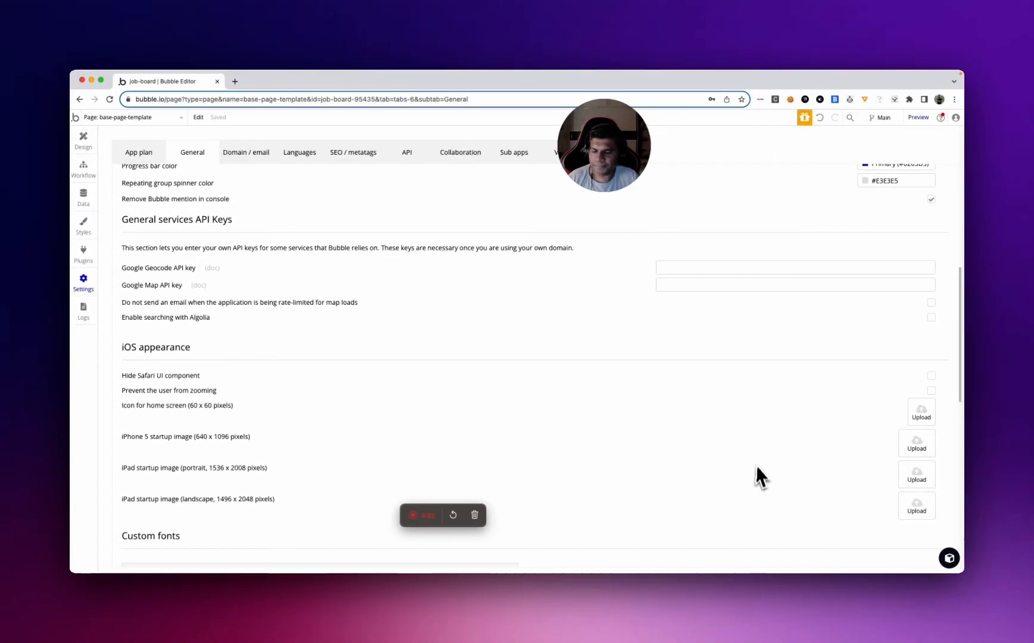
Scroll through the reset color palette (#FF4444, #FFBB33, #00C851) and fonts section.
scroll(down, 3)
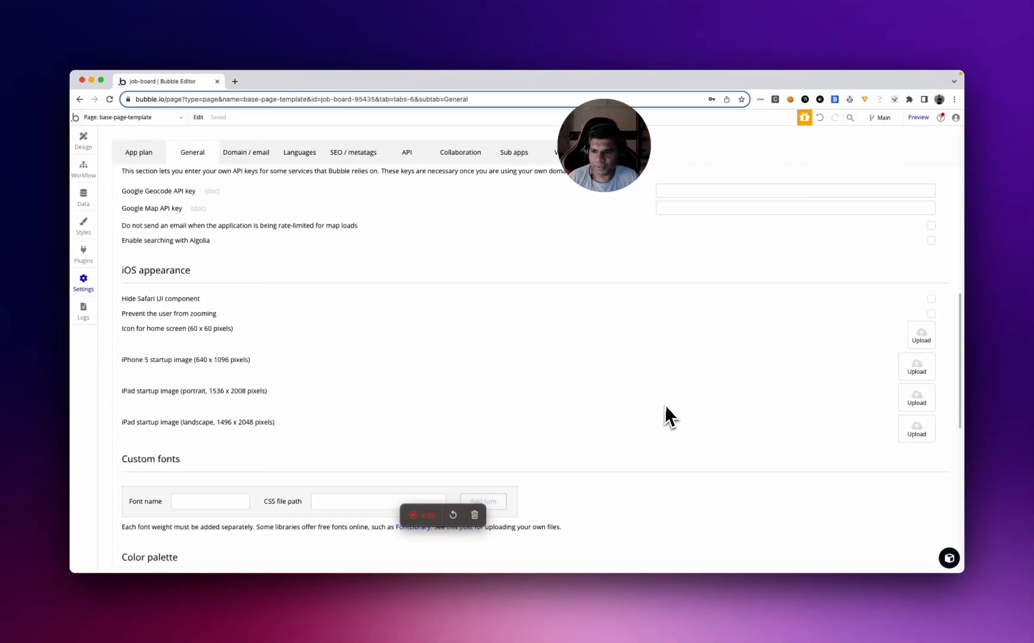
scroll(down, 3)
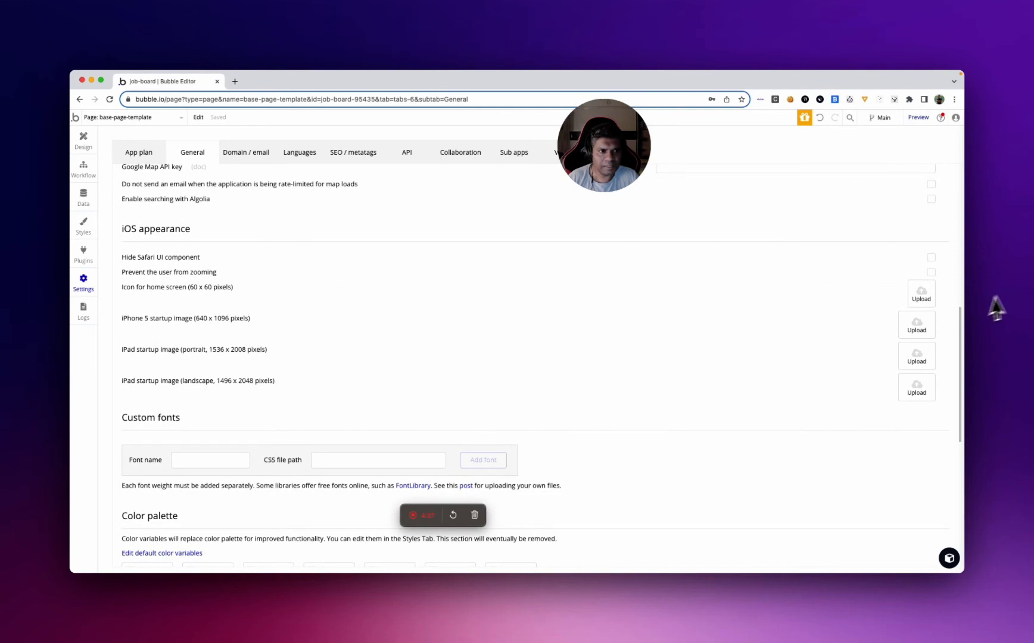
scroll(down, 3)
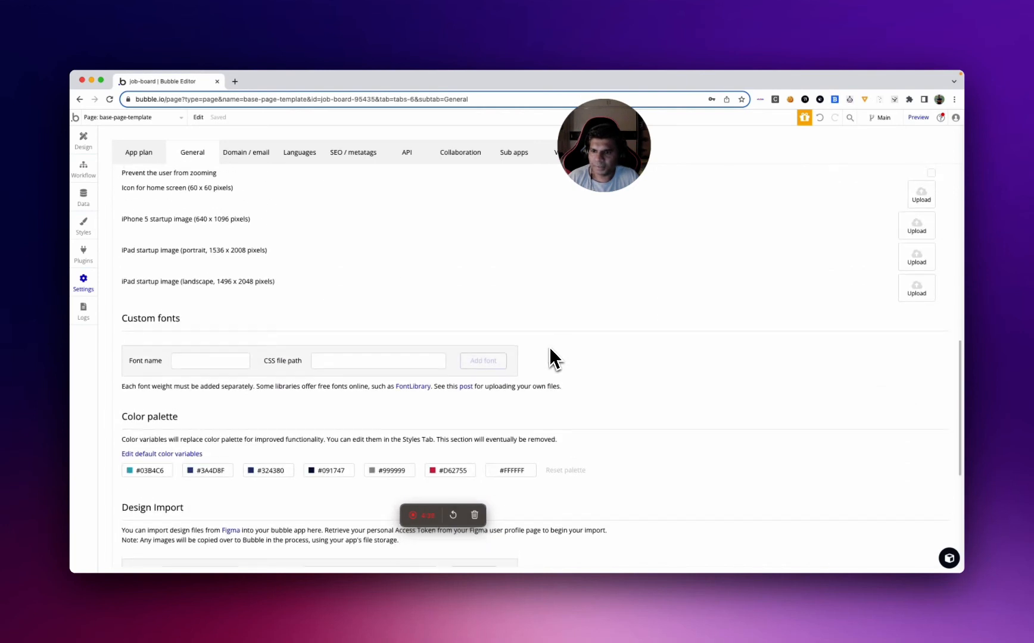
scroll(down, 3)
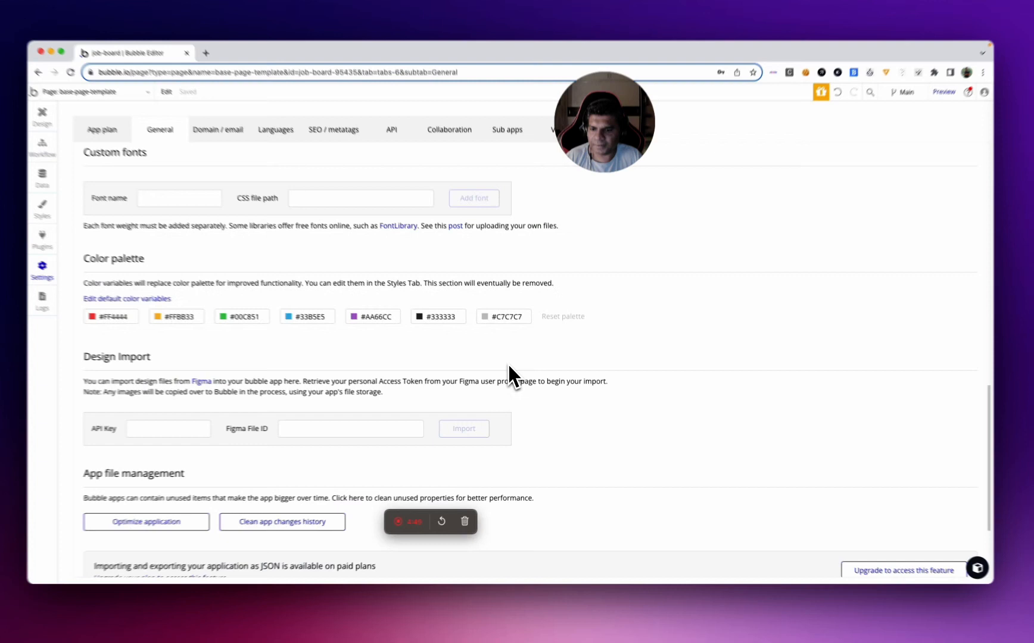
scroll(down, 3)
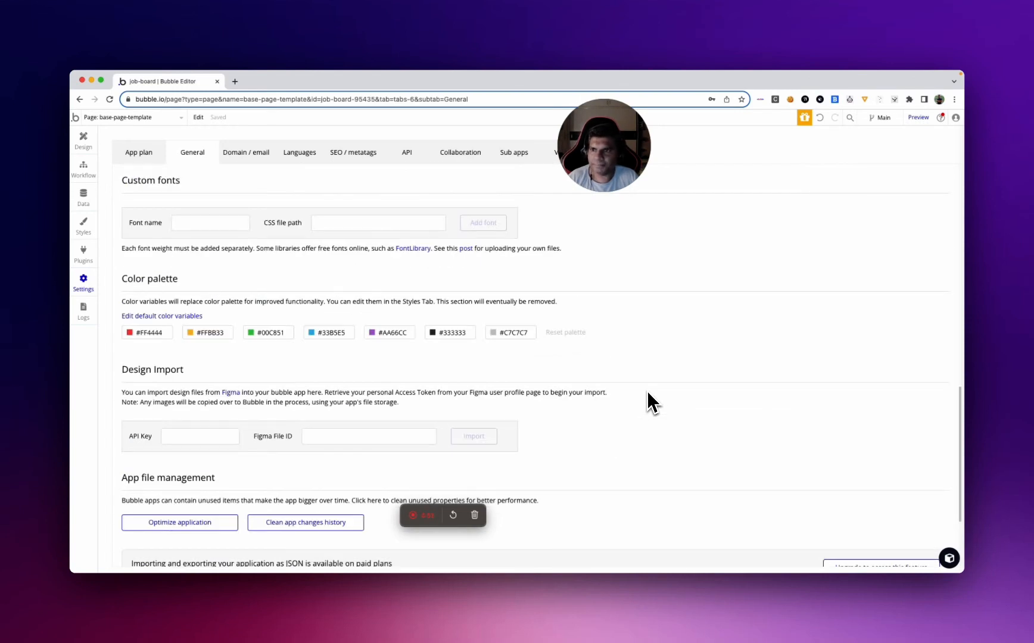
scroll(down, 3)
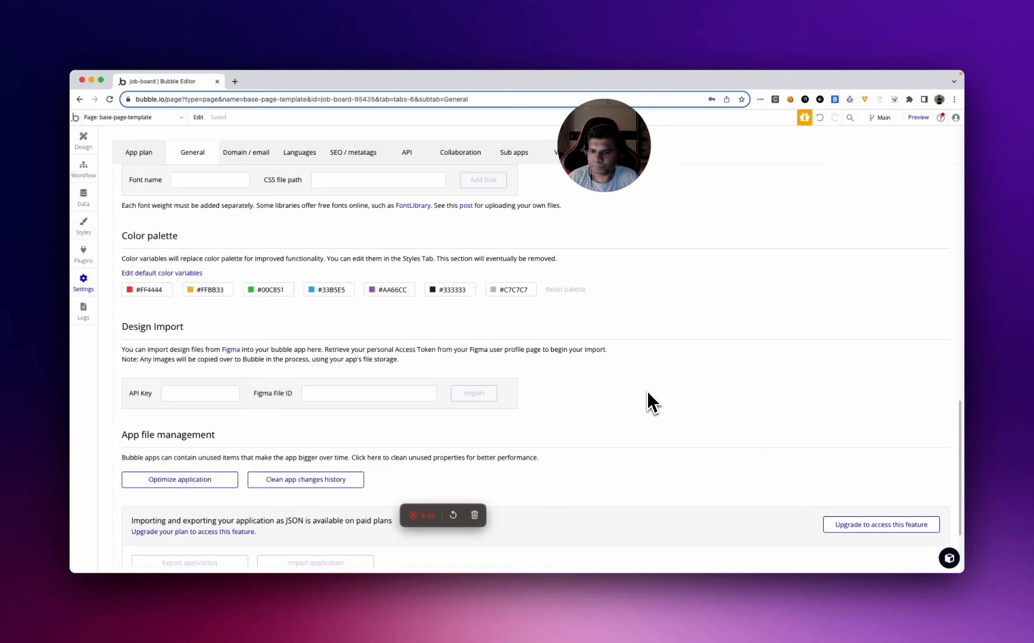
scroll(up, 3)
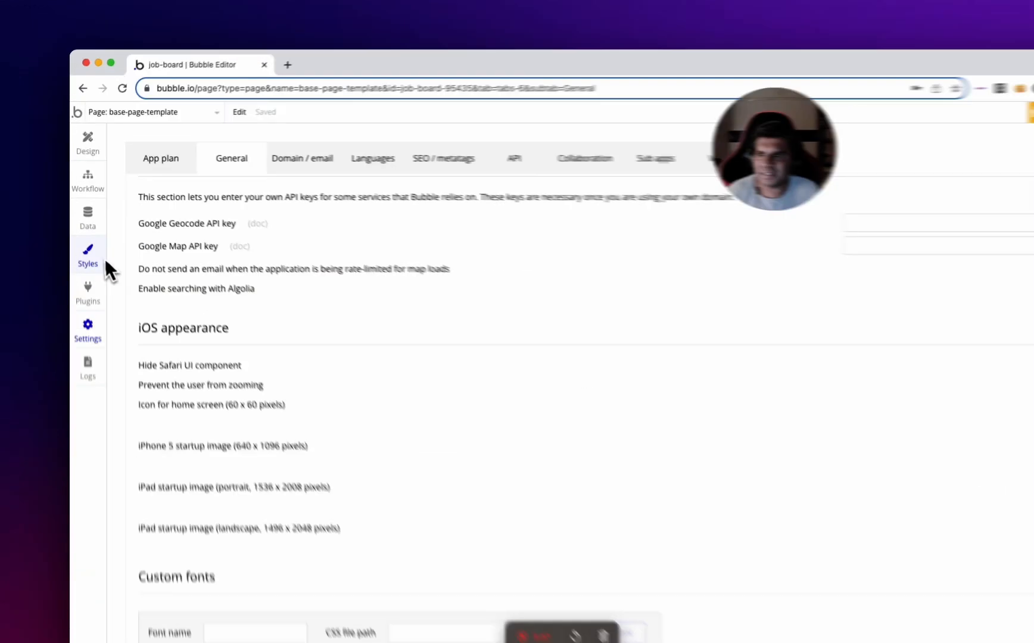
Delete the Flat Button and Primary Button element styles.
click(87, 255)
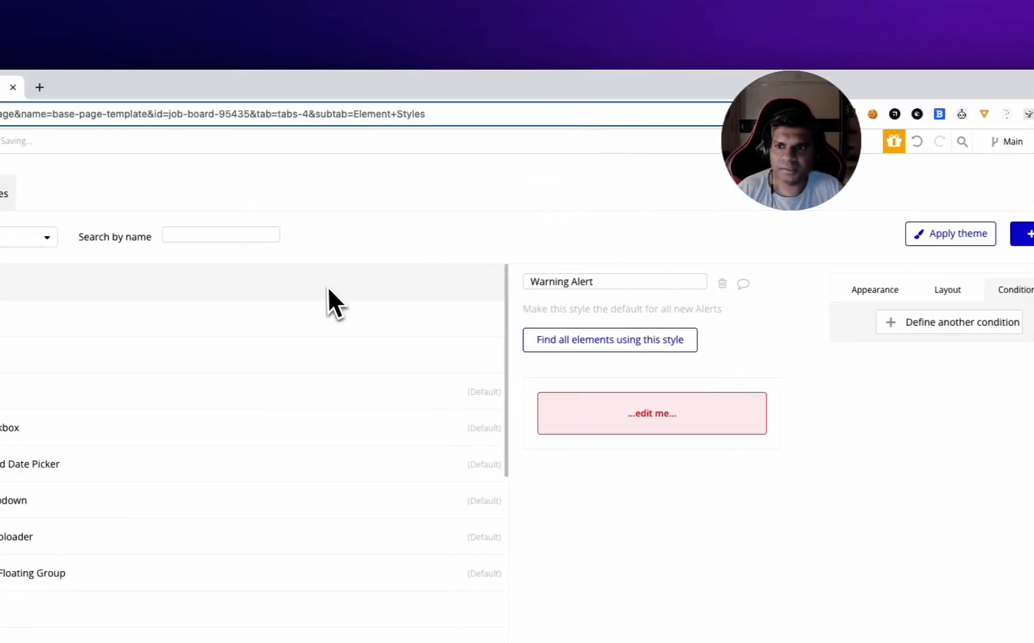
click(722, 283)
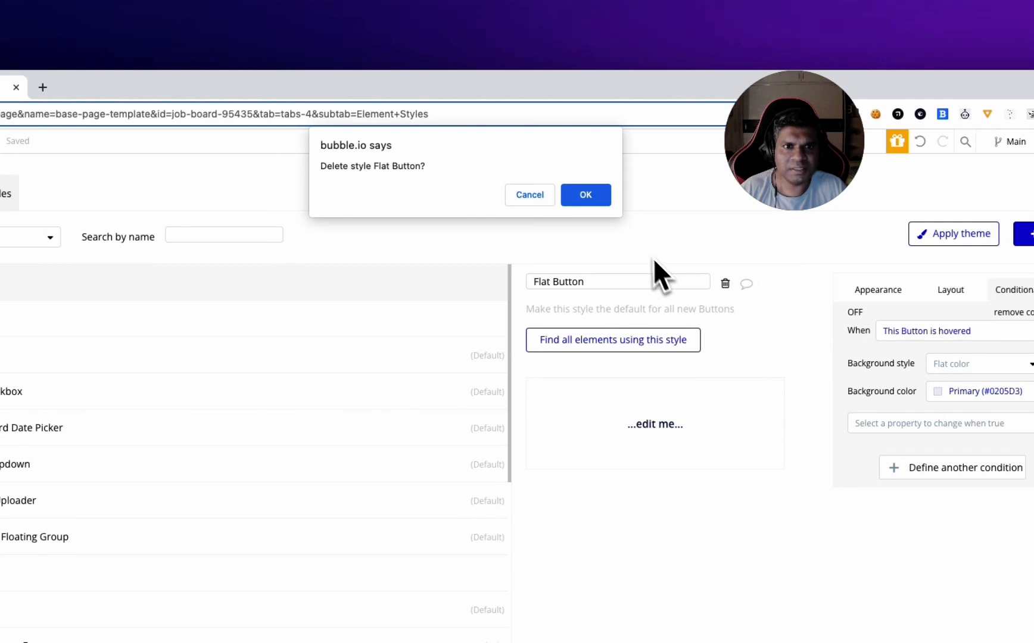
click(585, 195)
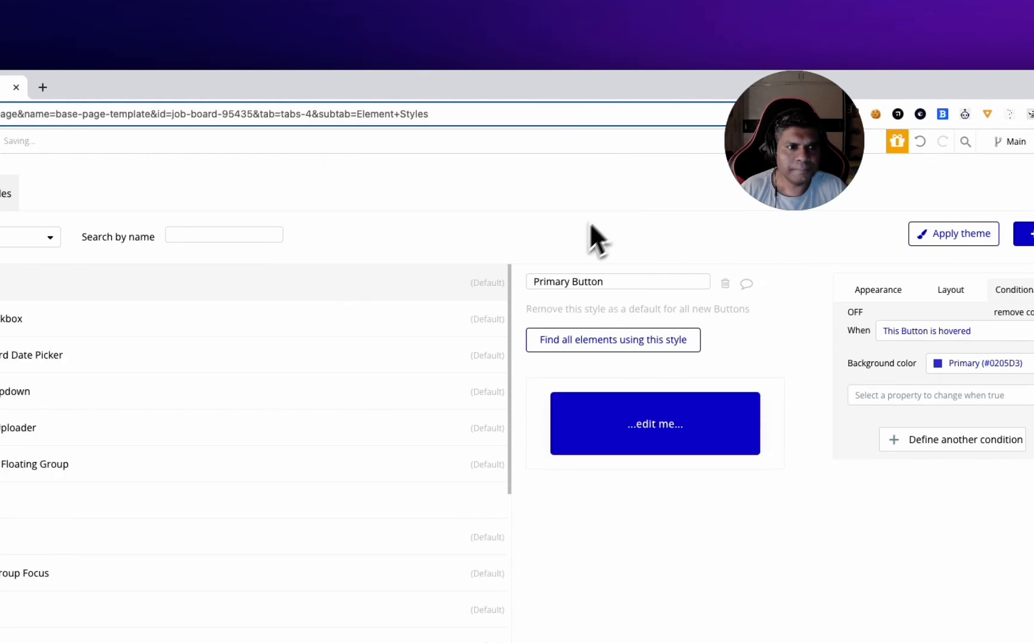
click(725, 284)
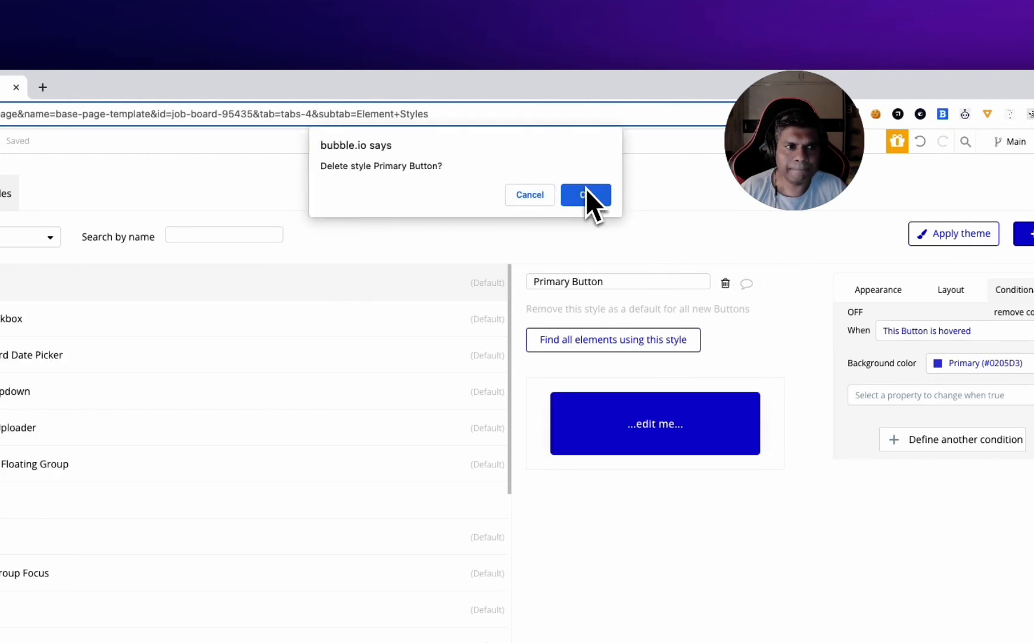
click(585, 195)
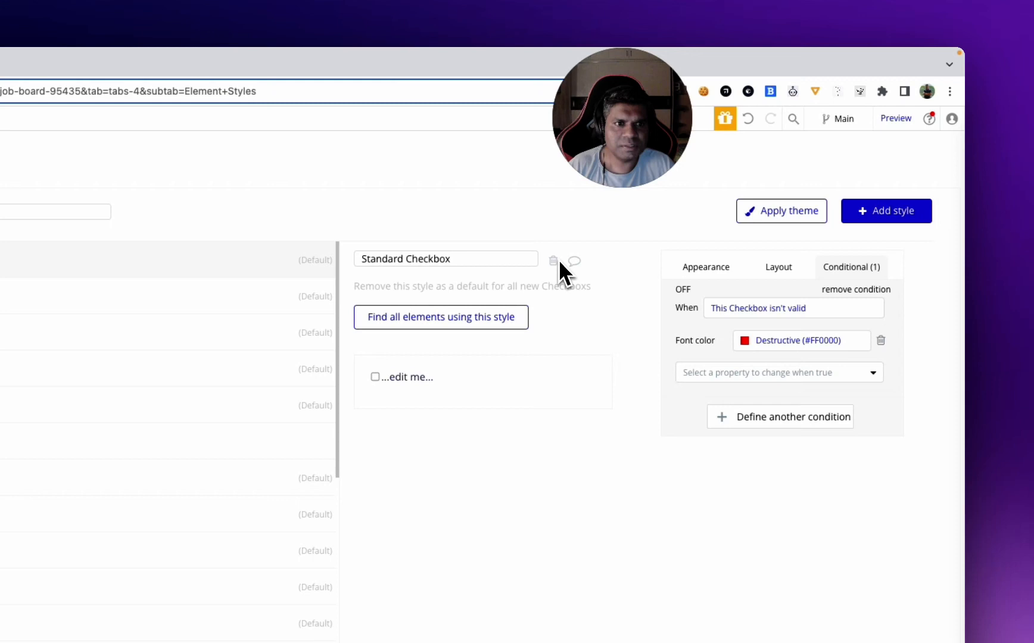
Inspect the Standard Checkbox, Floating Group, Group Border and HTML styles.
click(706, 267)
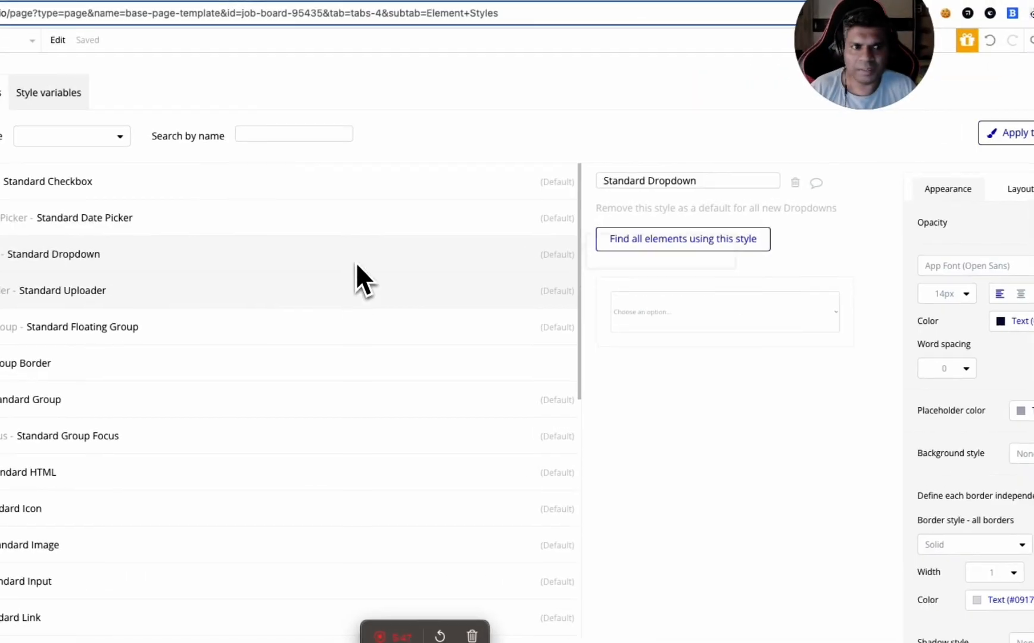
click(82, 327)
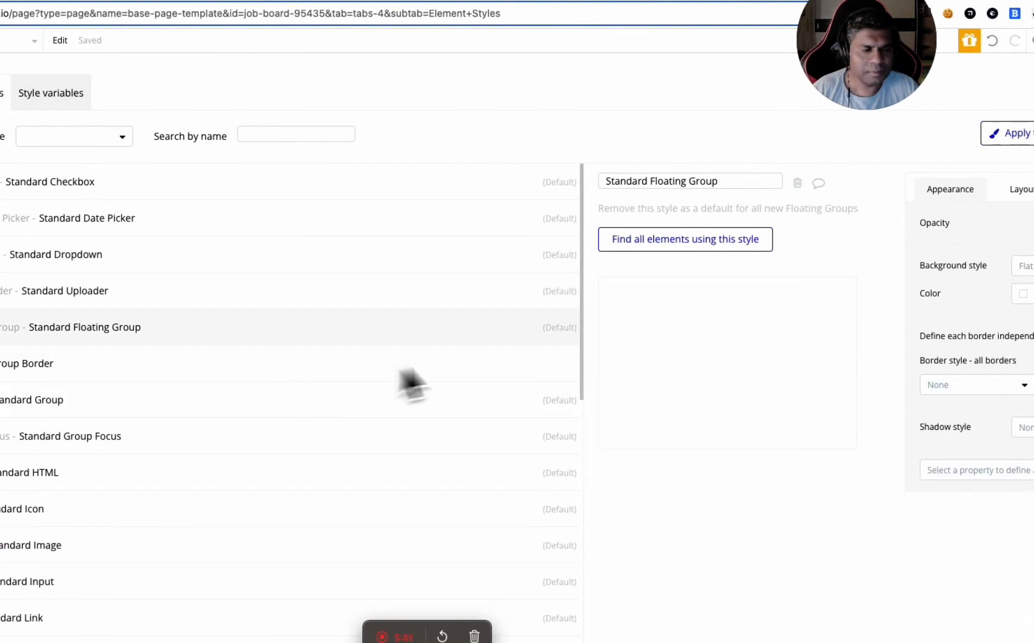
click(851, 223)
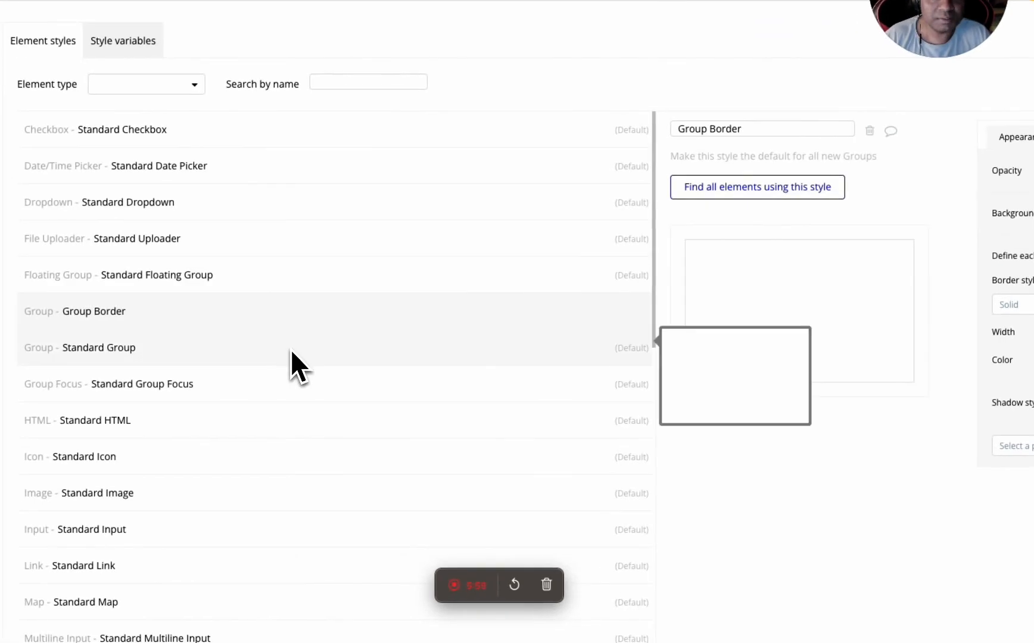
click(141, 383)
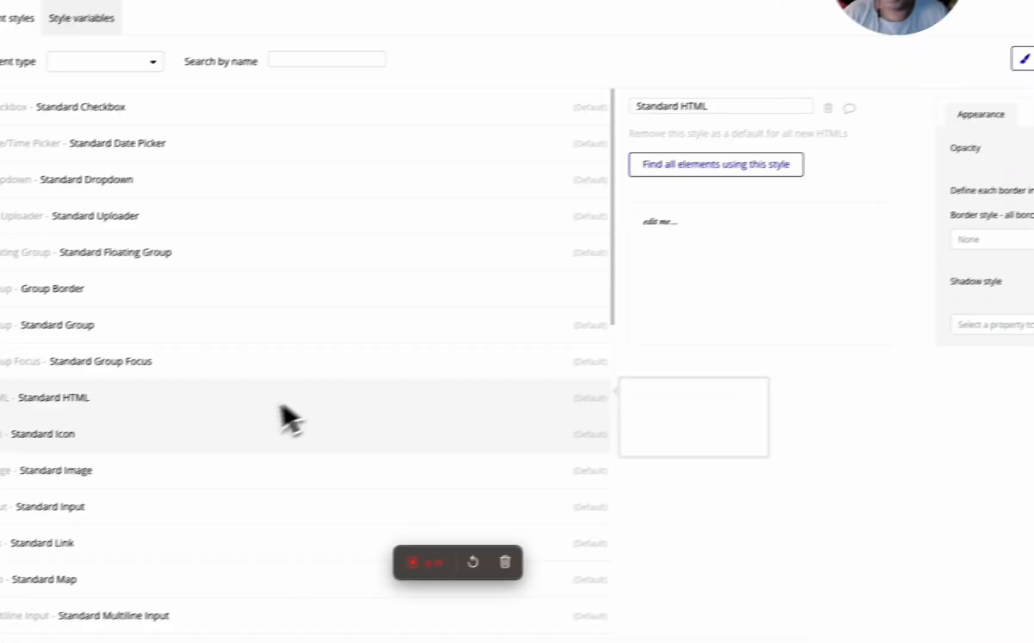
click(43, 434)
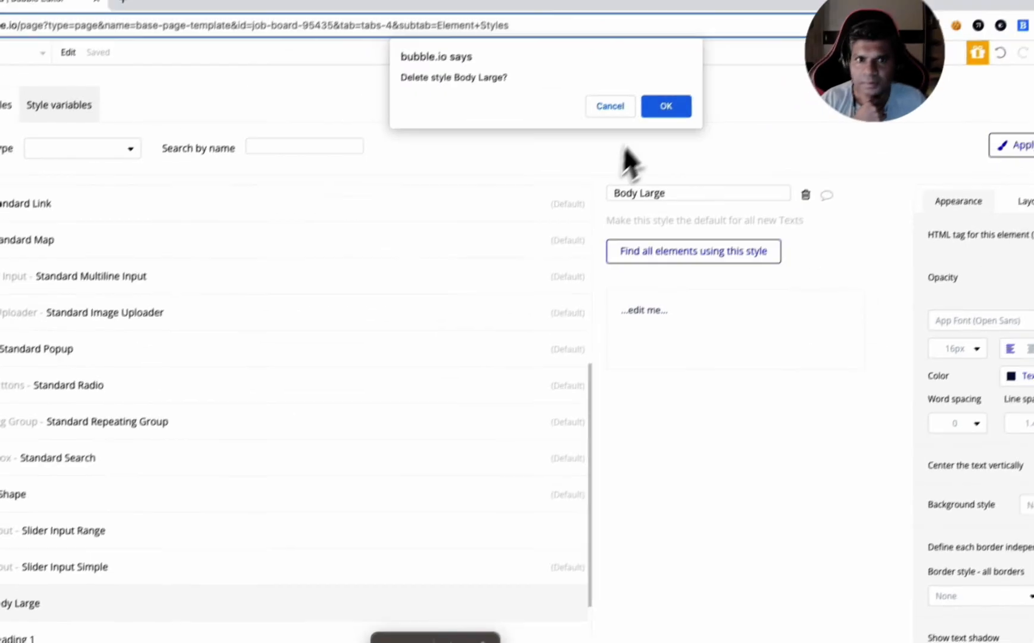
Delete the Body Large, Heading 1 and Heading 4 styles.
click(666, 106)
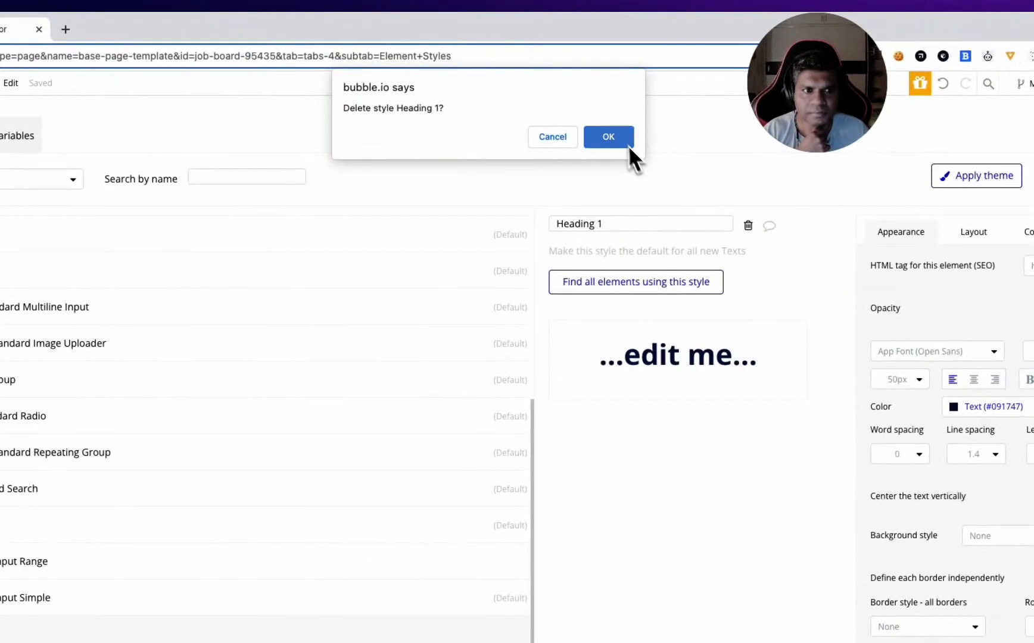
click(608, 136)
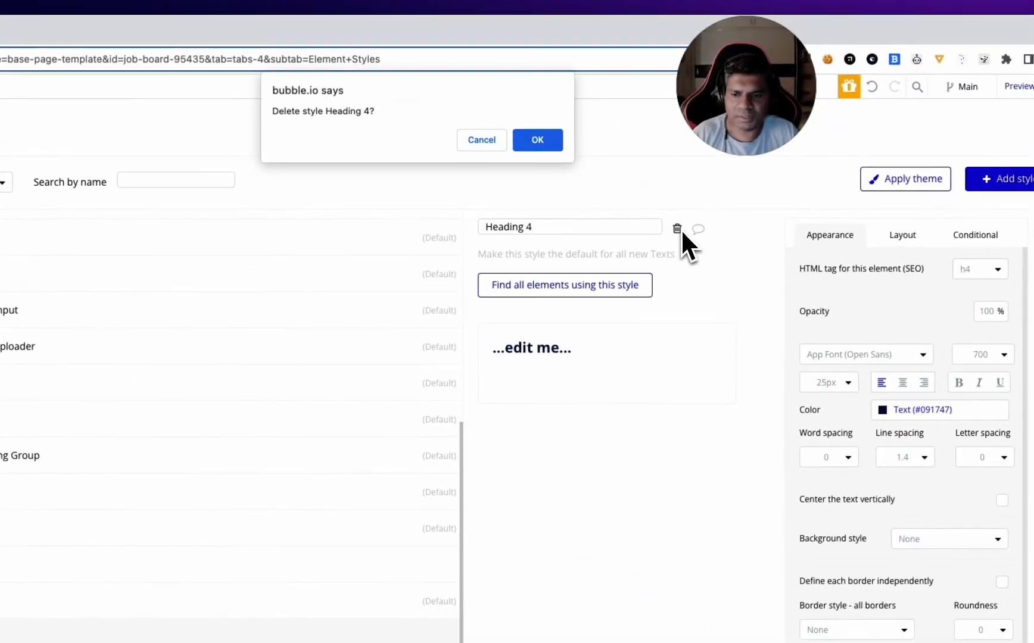
click(538, 140)
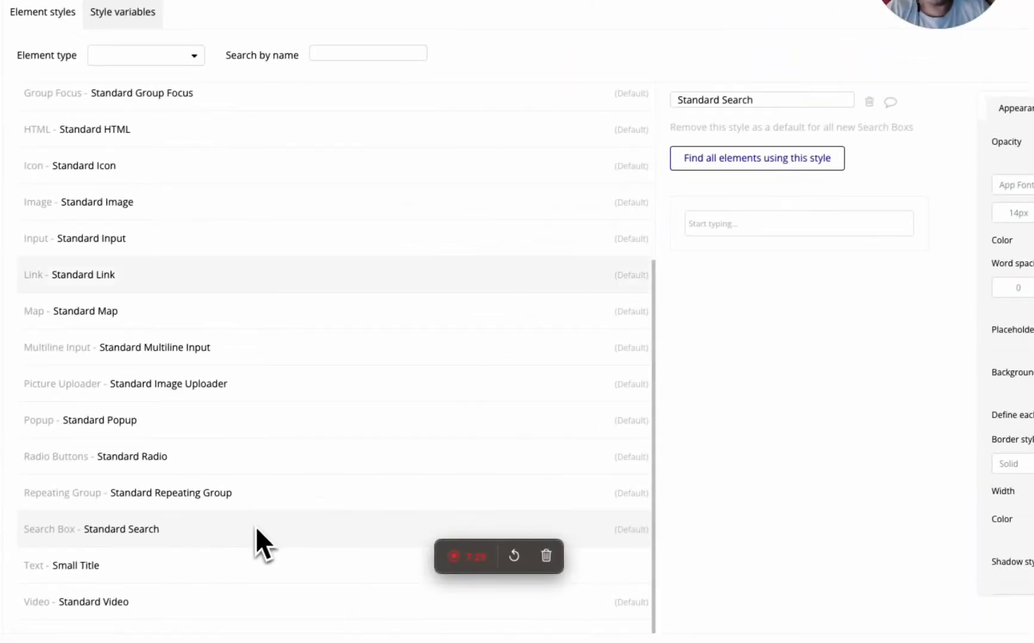
click(70, 565)
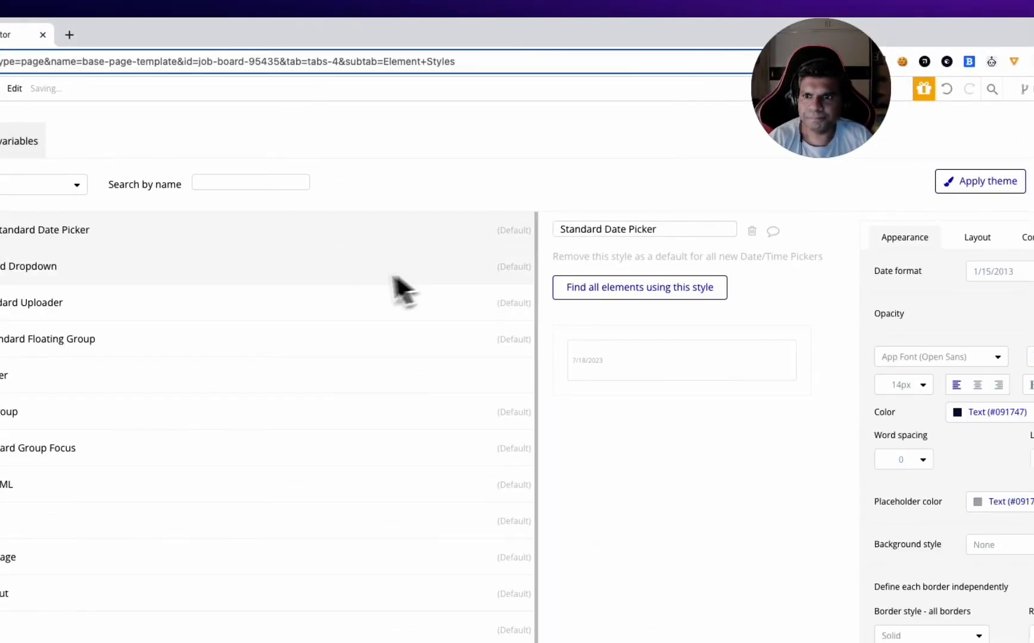
Delete the Standard Floating Group, Standard HTML and Standard Map styles.
click(24, 266)
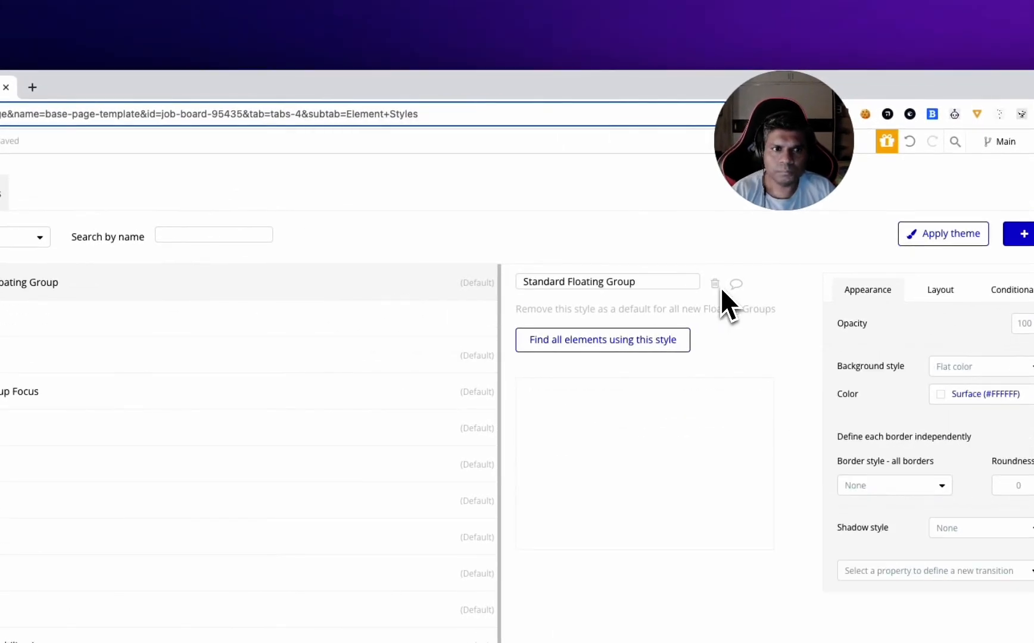
click(714, 284)
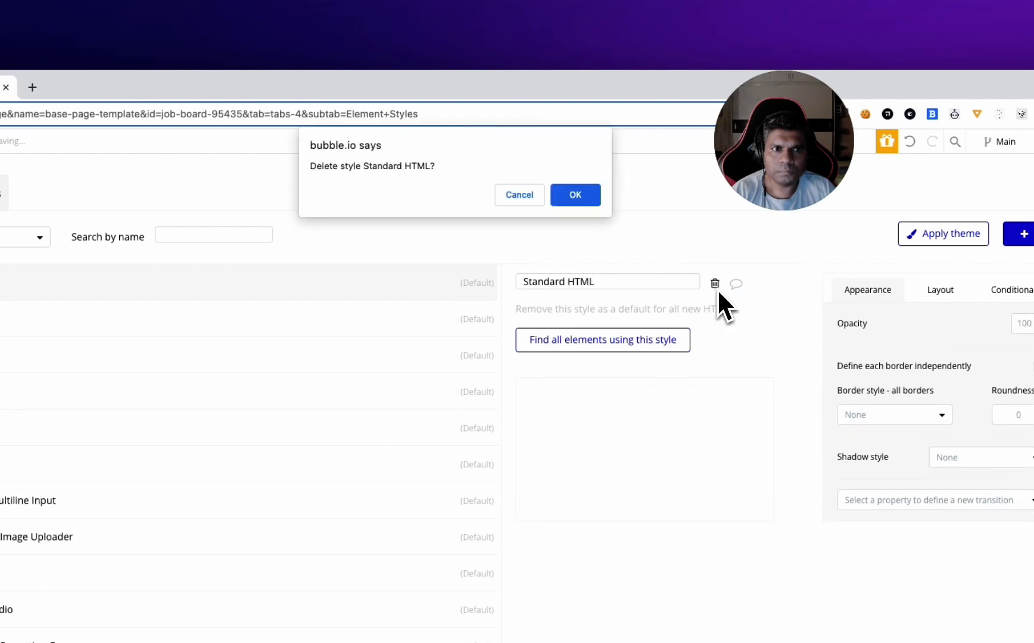
click(575, 195)
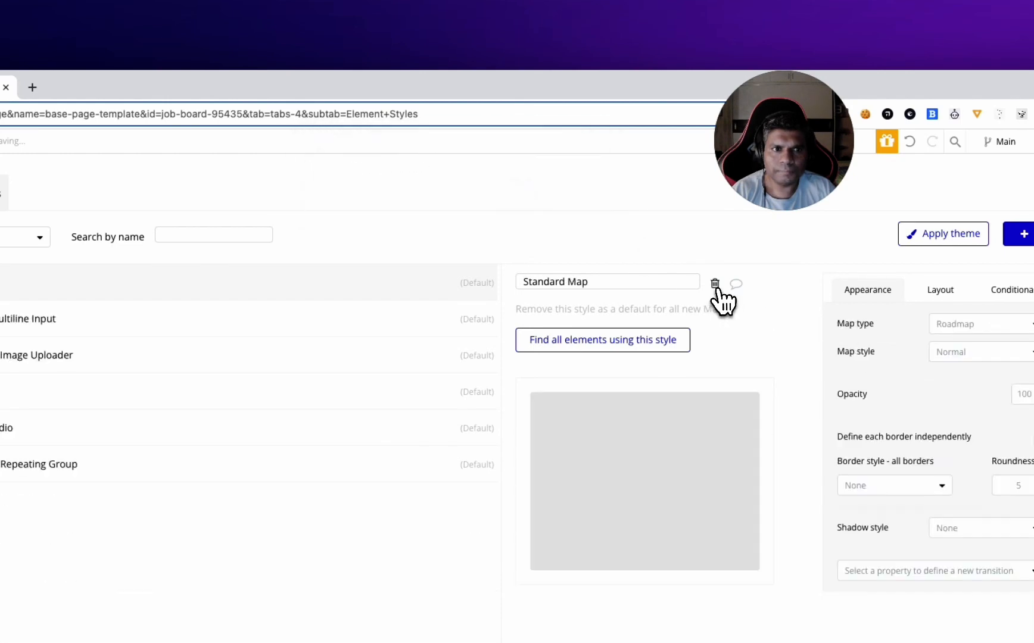
click(714, 285)
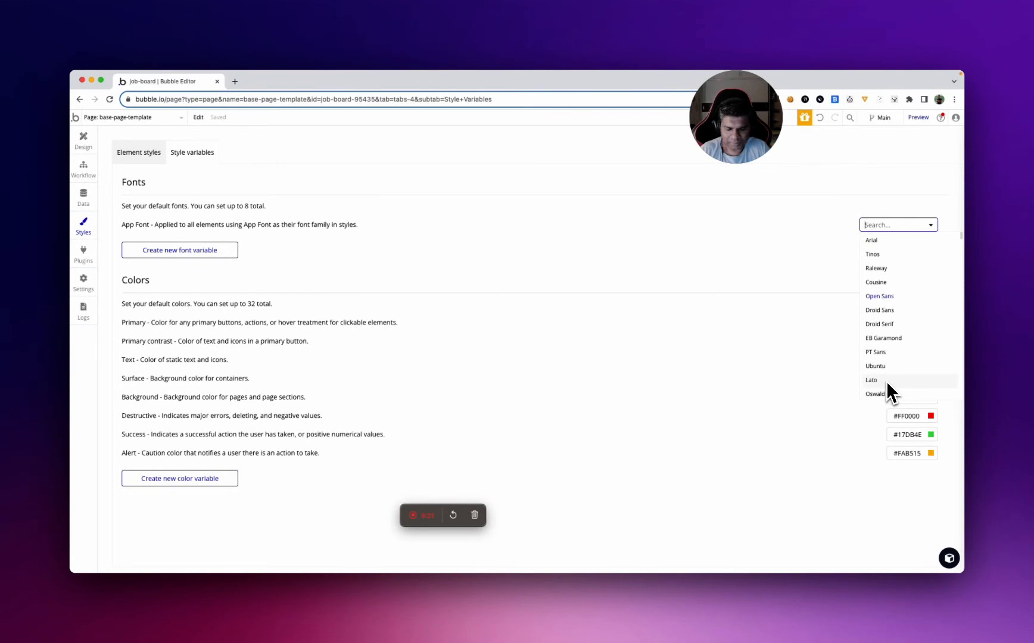
Search the App Font list for 'inte' and choose Inter.
text(inte)
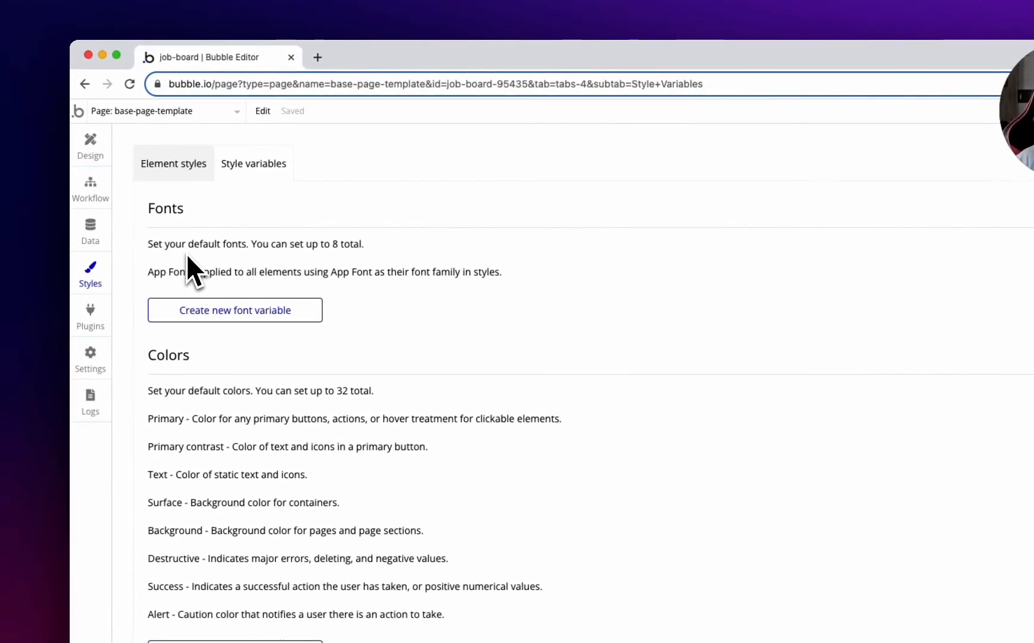
mouse_move(346, 269)
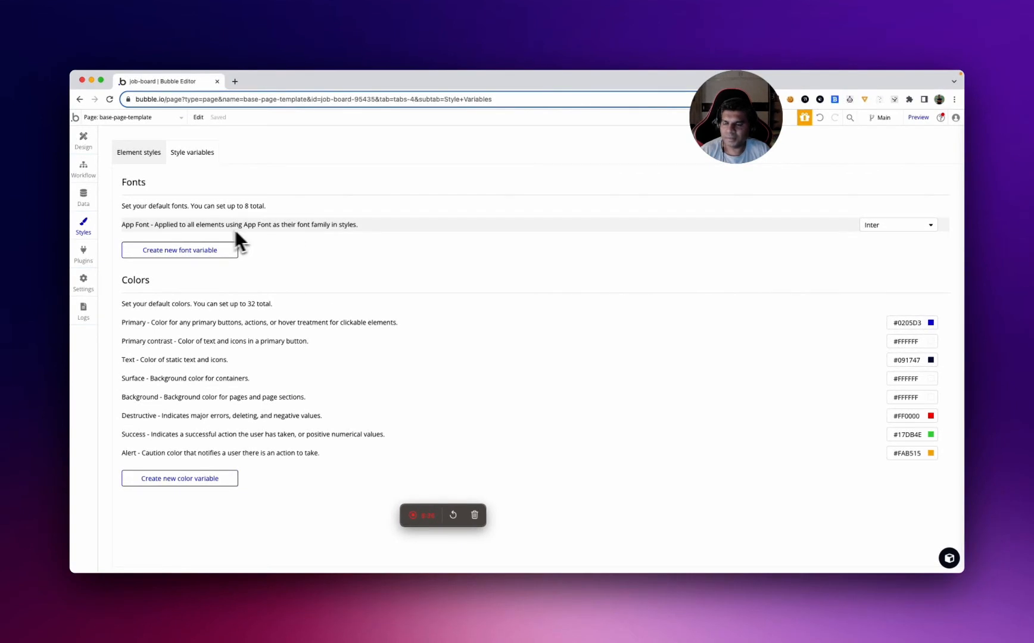
mouse_move(298, 236)
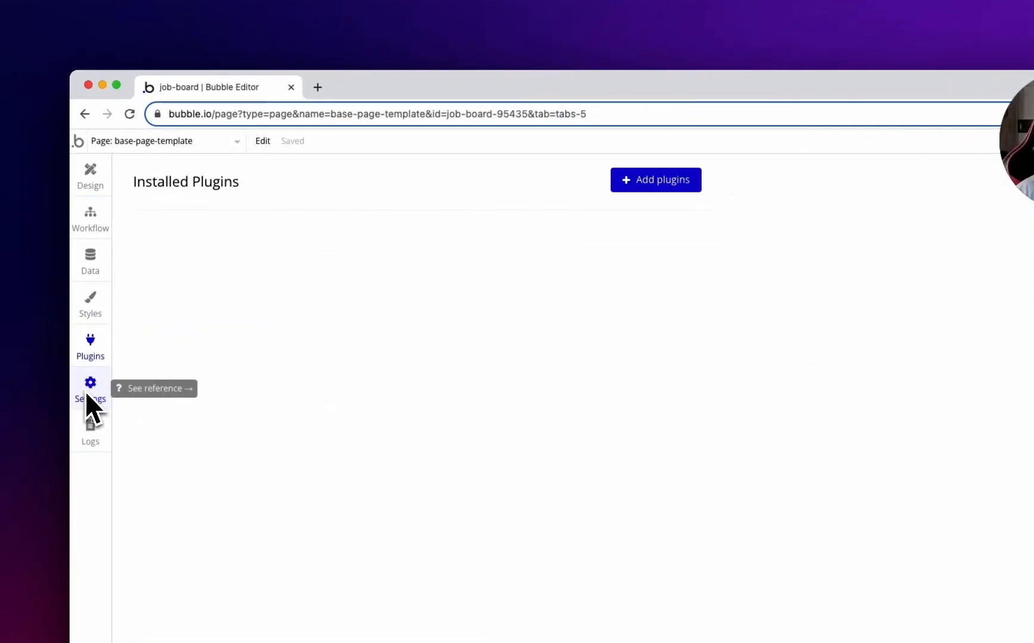
Look over the Languages texts in Settings, then go to SEO / metatags.
click(90, 388)
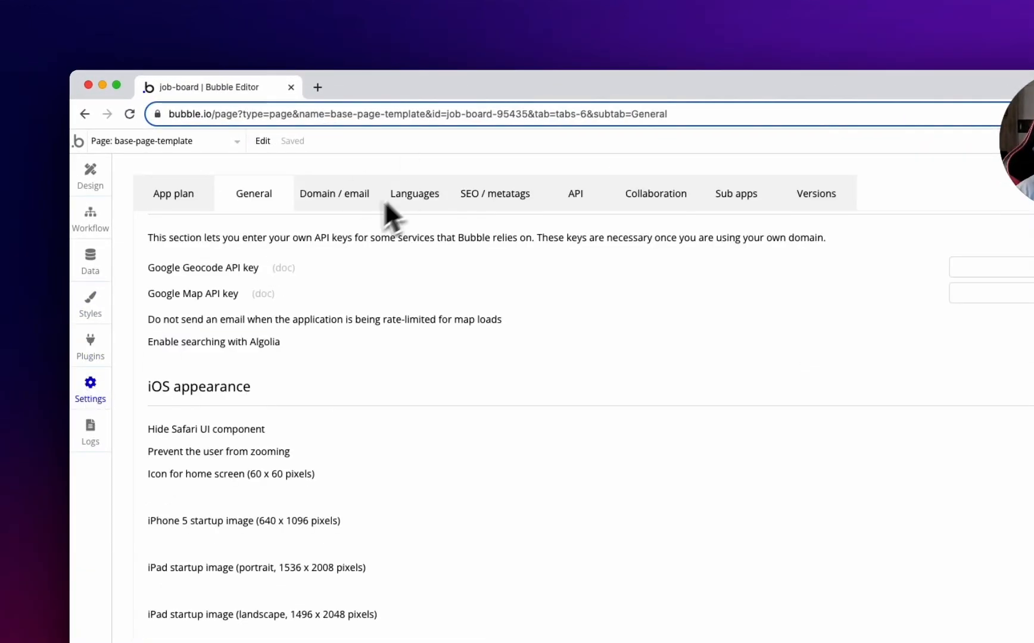
click(414, 193)
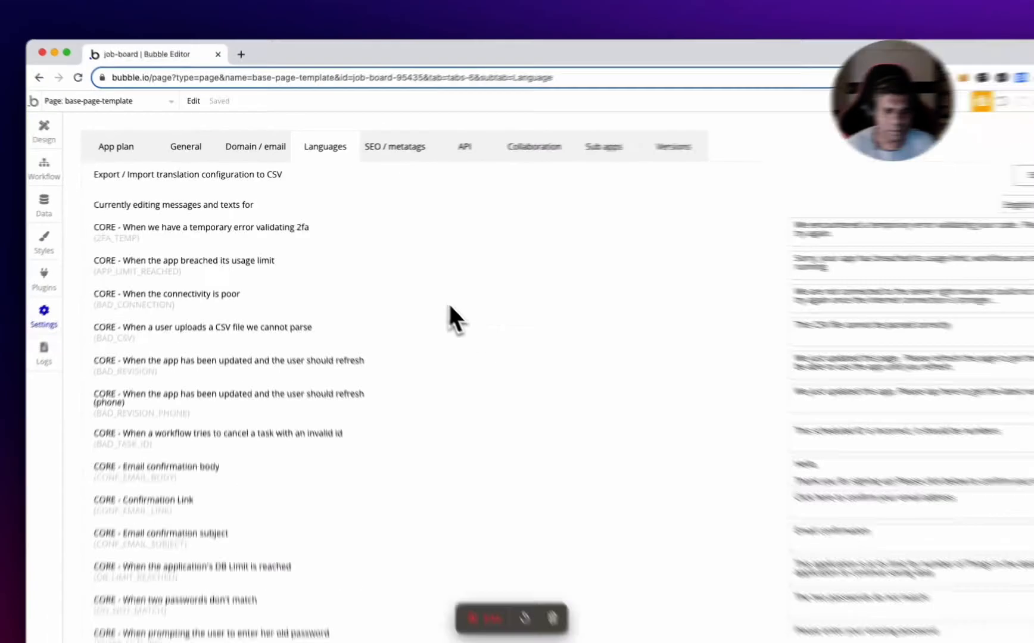
scroll(down, 3)
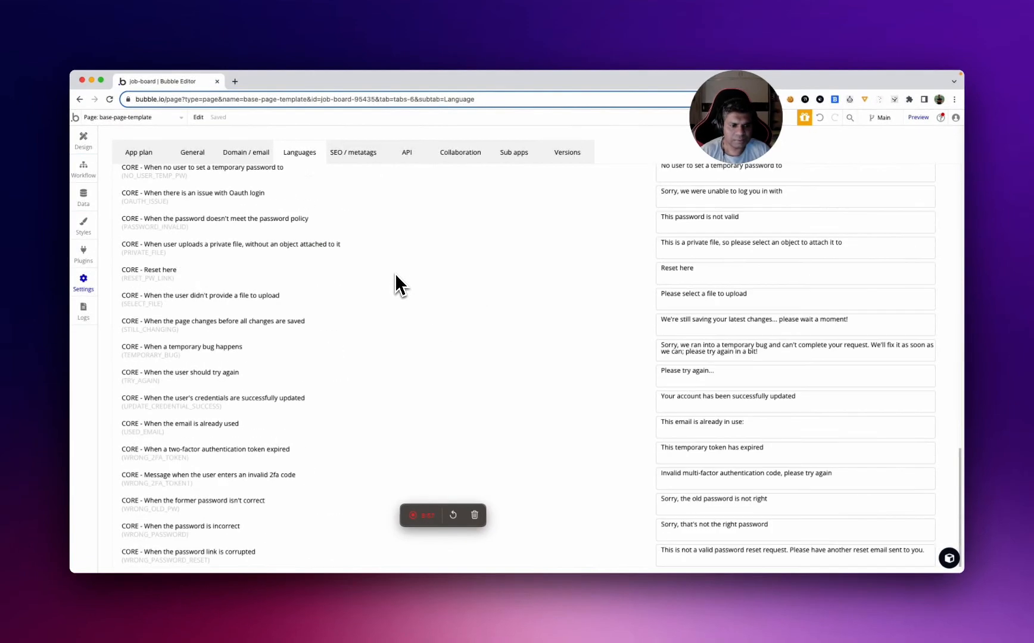
click(353, 153)
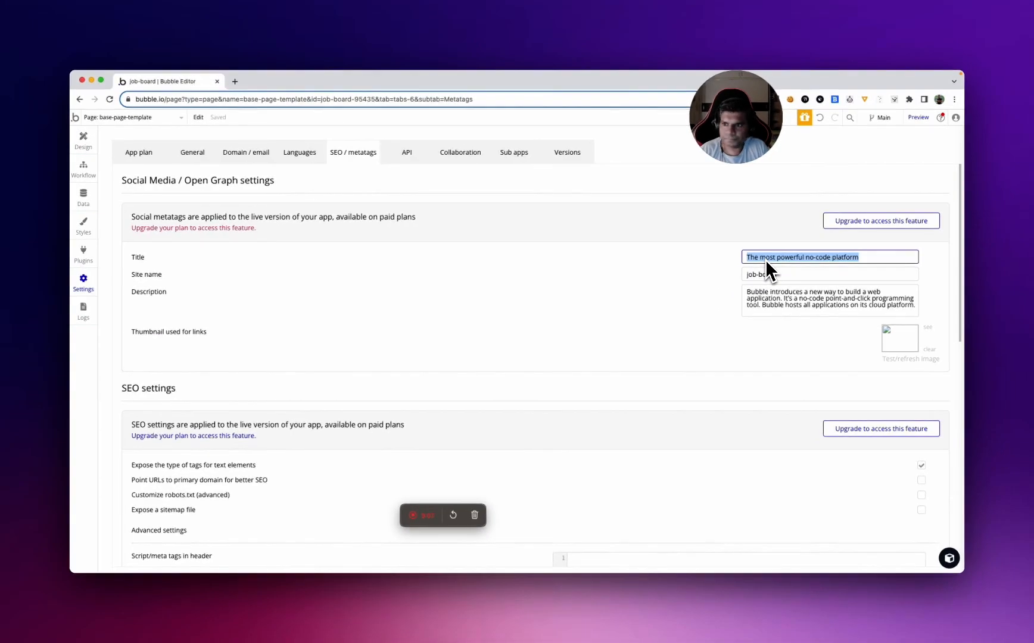
Type a first description draft ('A fause job board') and undo it.
text(A)
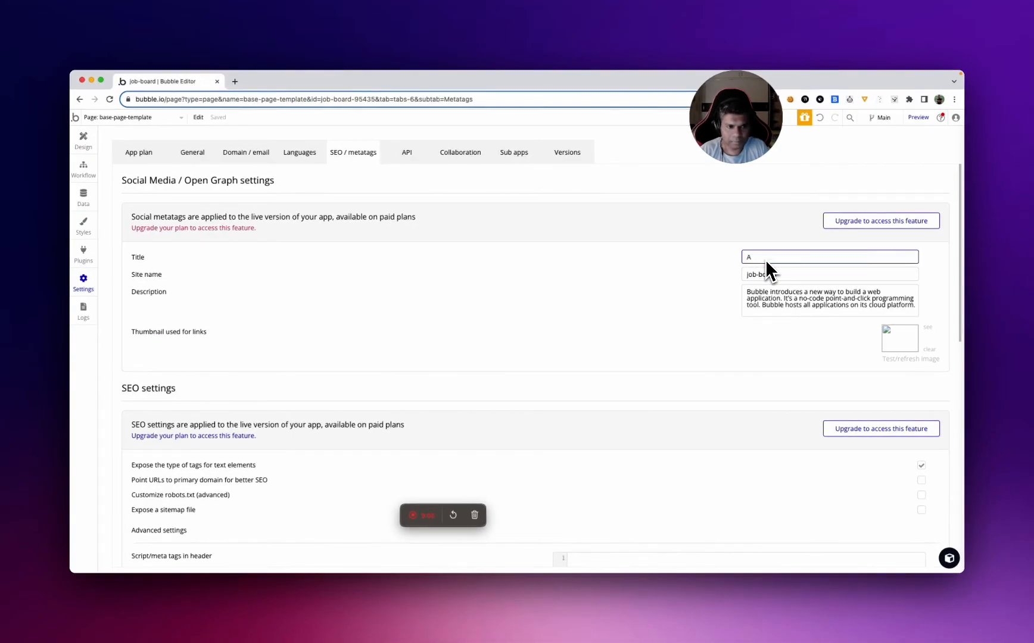
text(fast, elegant and easy to)
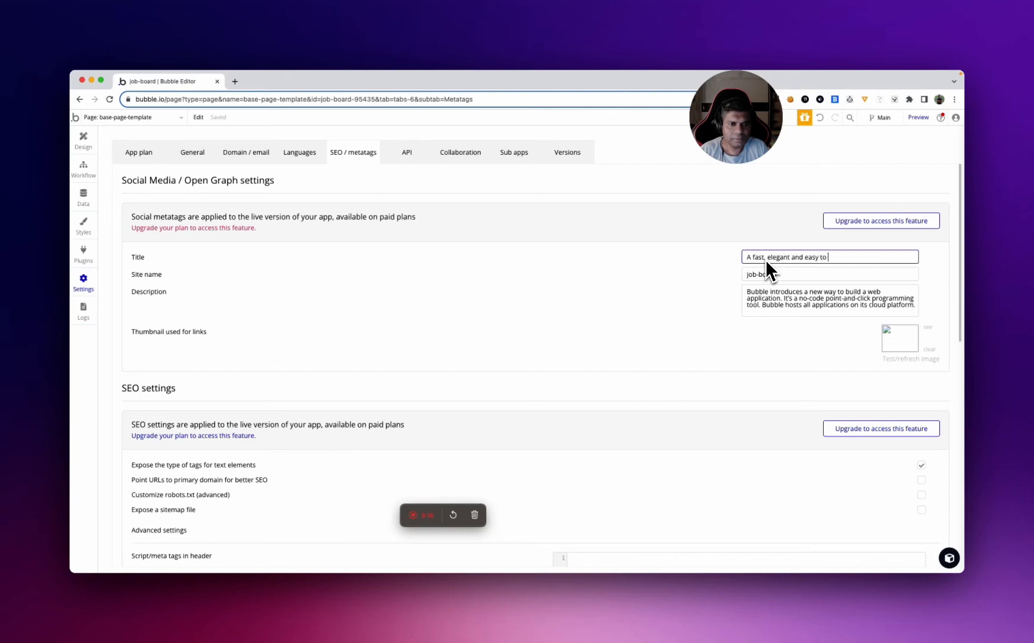
text(use job)
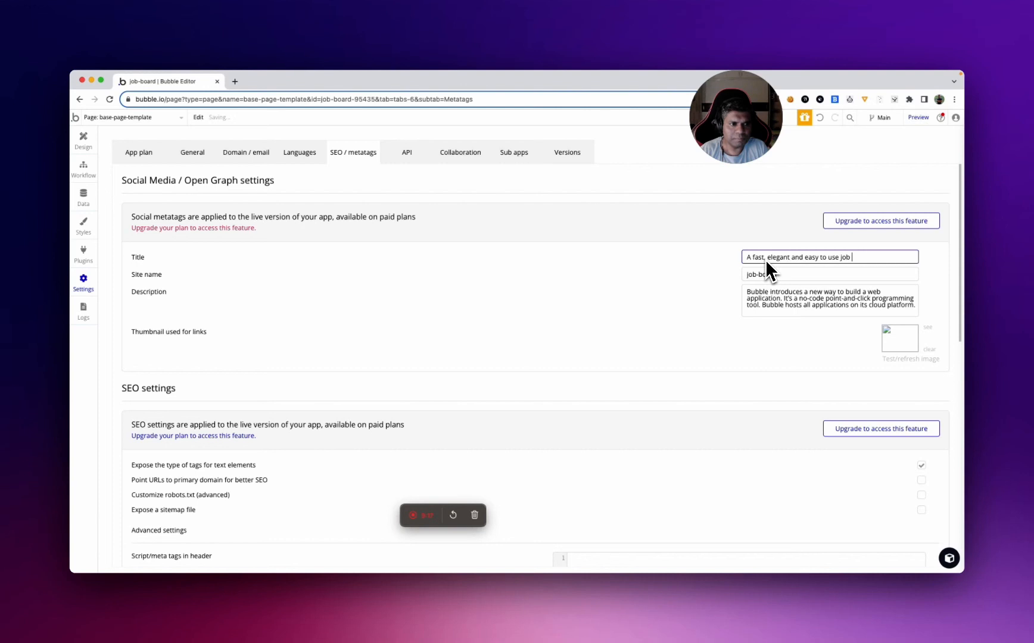
text(board)
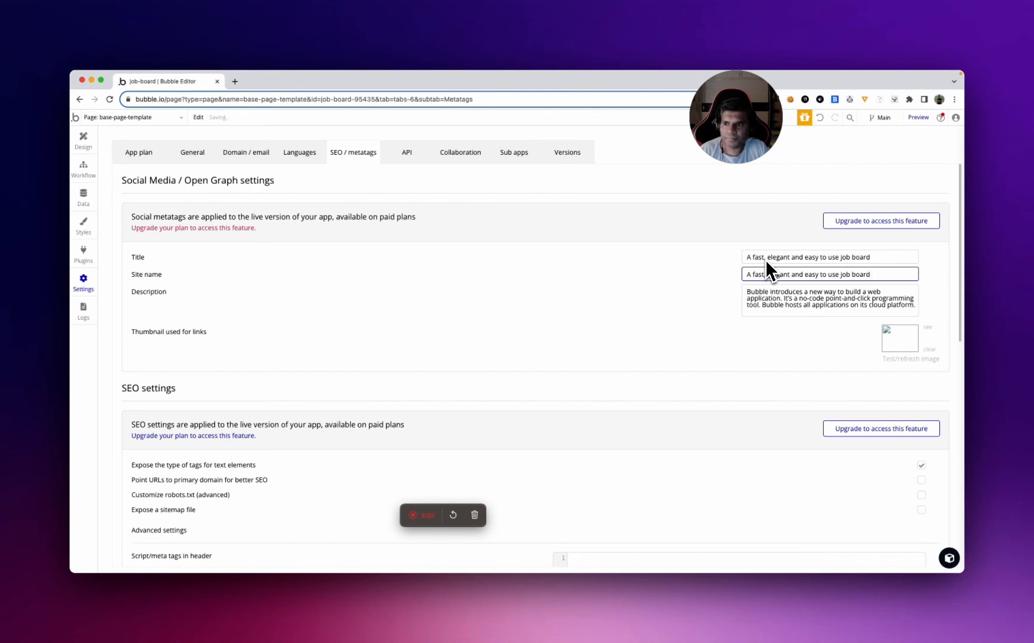
key(cmd+z)
text(A)
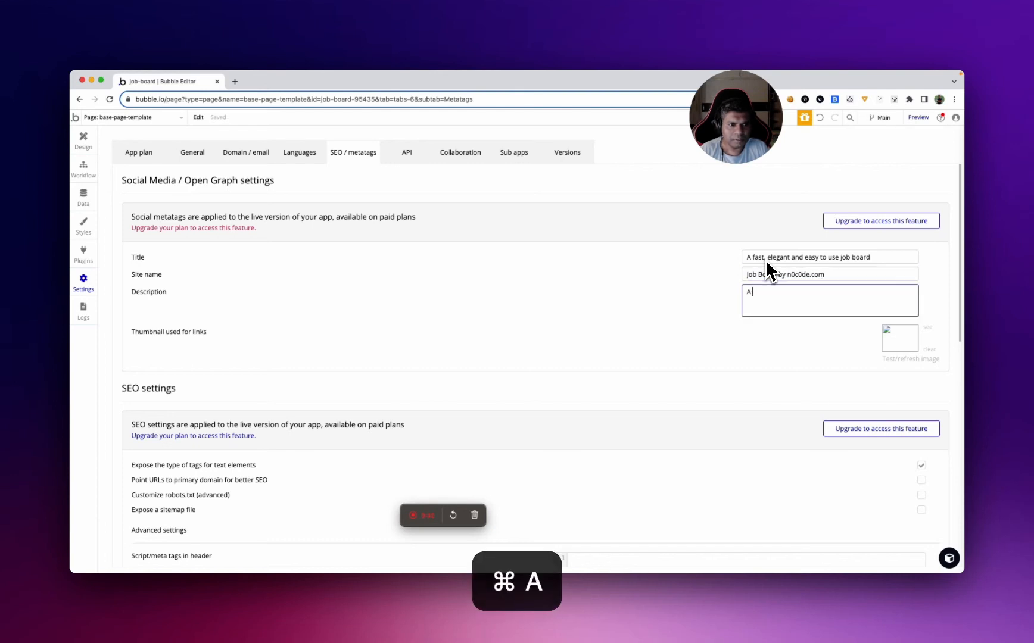
Retype the description: 'A beautiful job board build for no-code for creators, solopreneurs, entrepreneurs'.
key(cmd+shift+left)
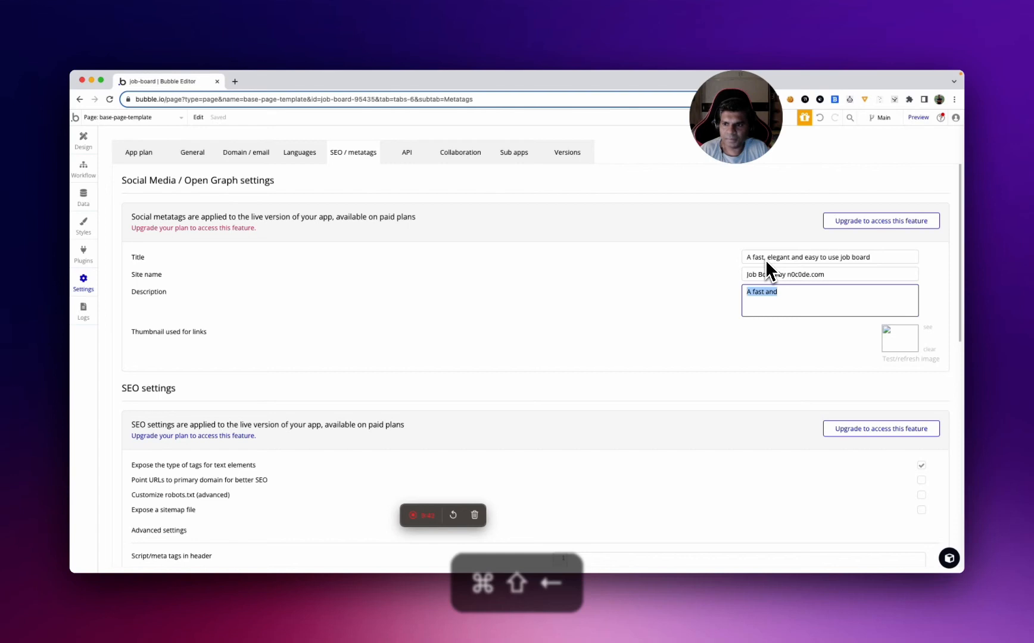
text(A beatu)
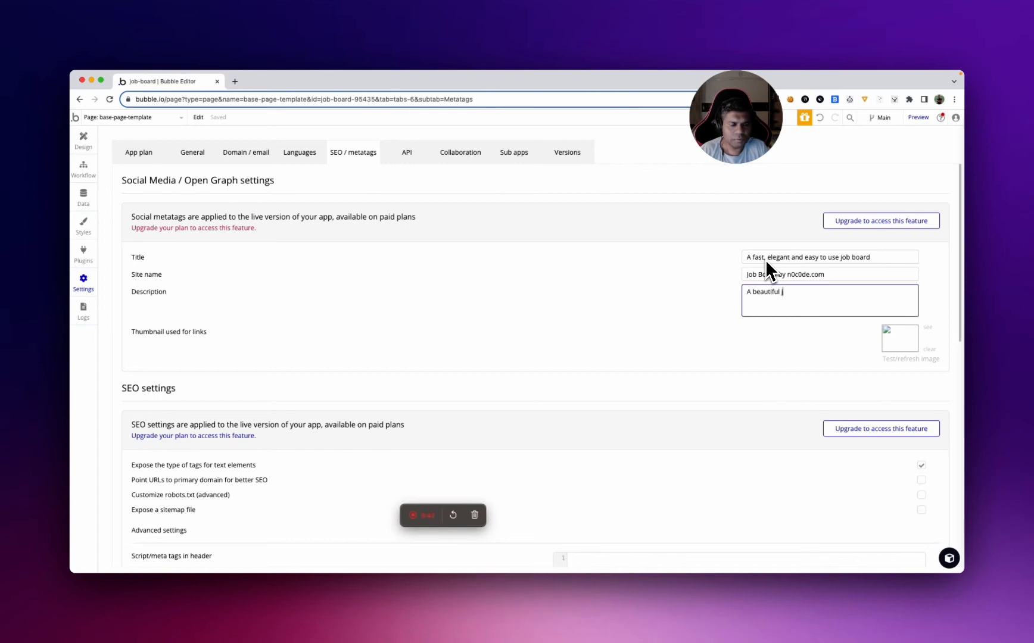
text(job board build f)
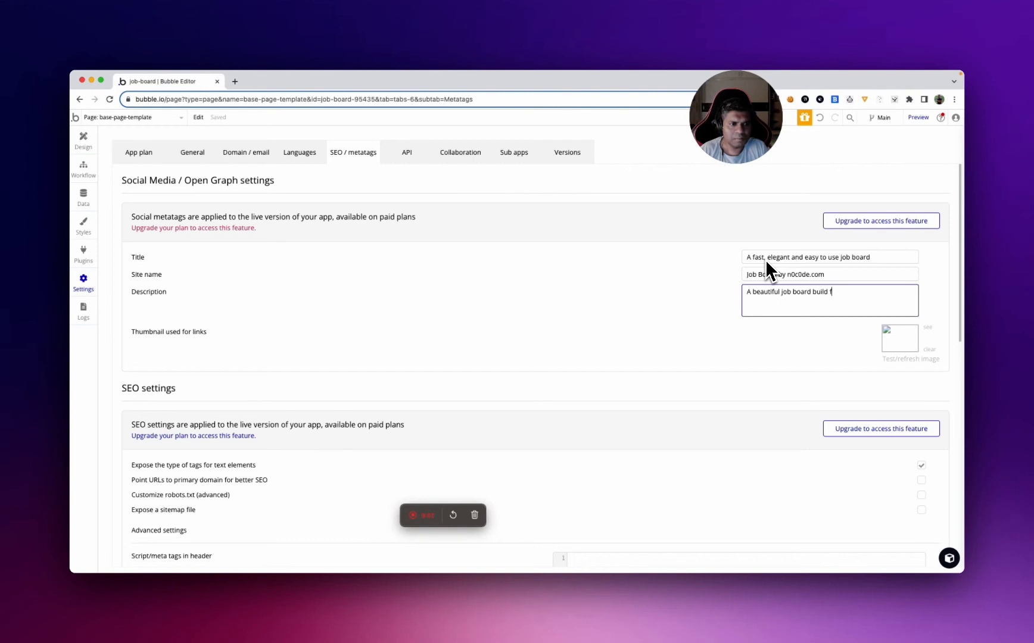
text(or no-code)
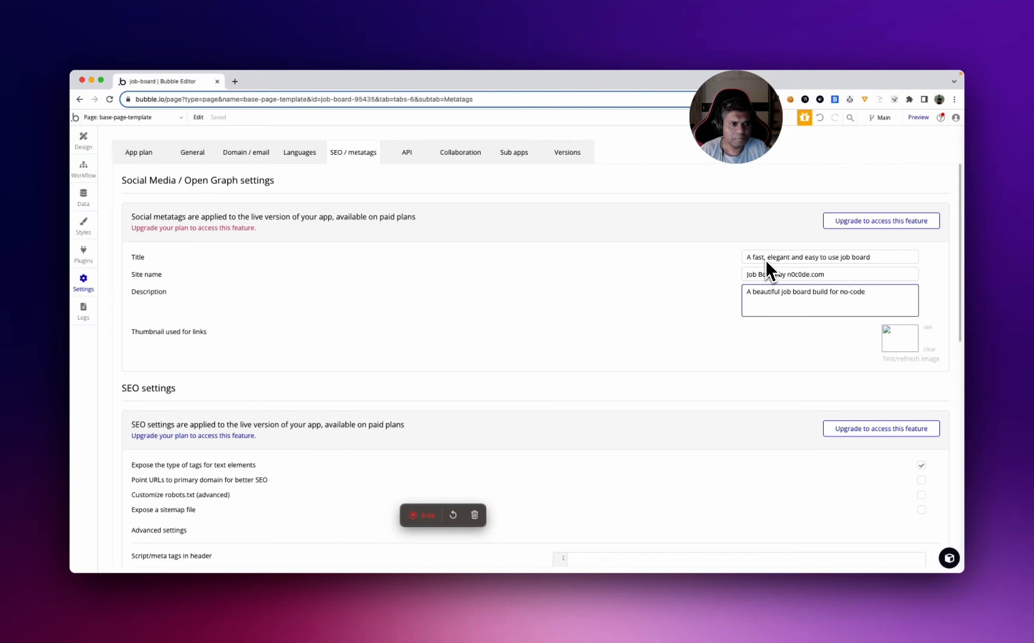
text(for cretors,)
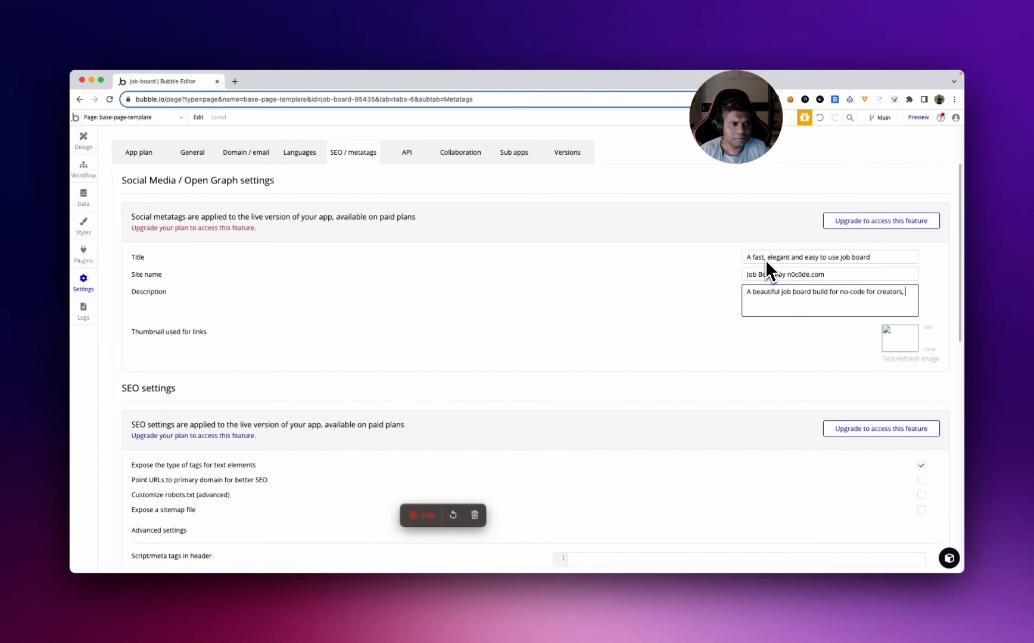
text(solopreneurs,)
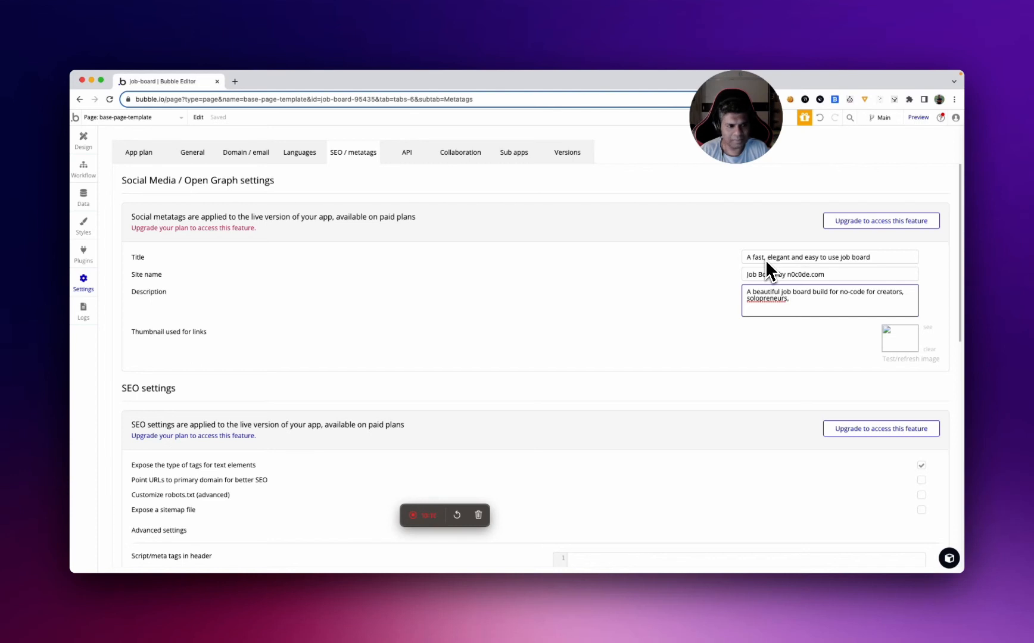
text(e)
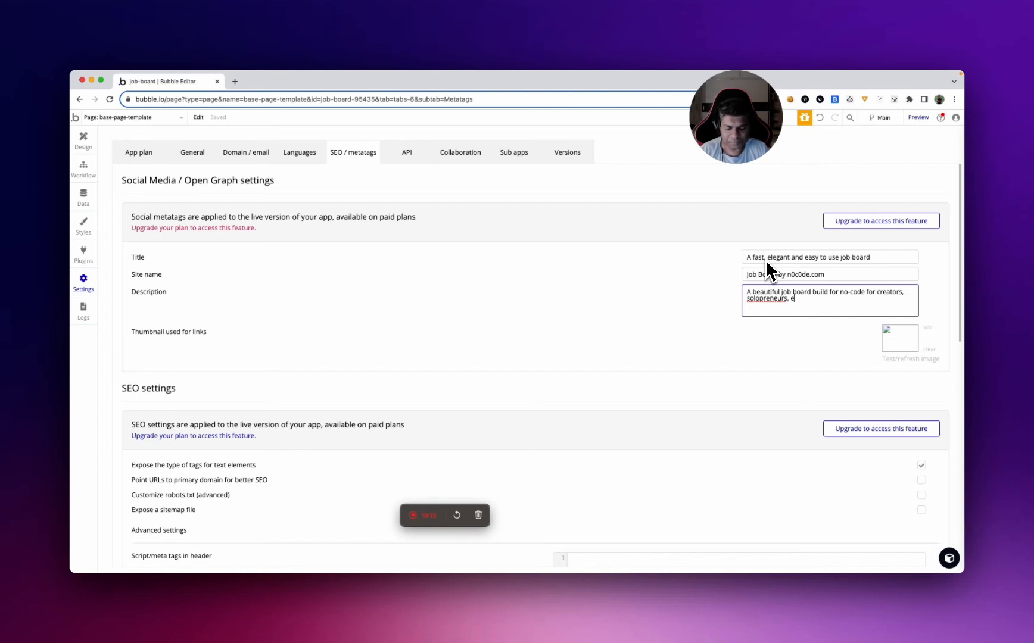
text(ntrepreneurs)
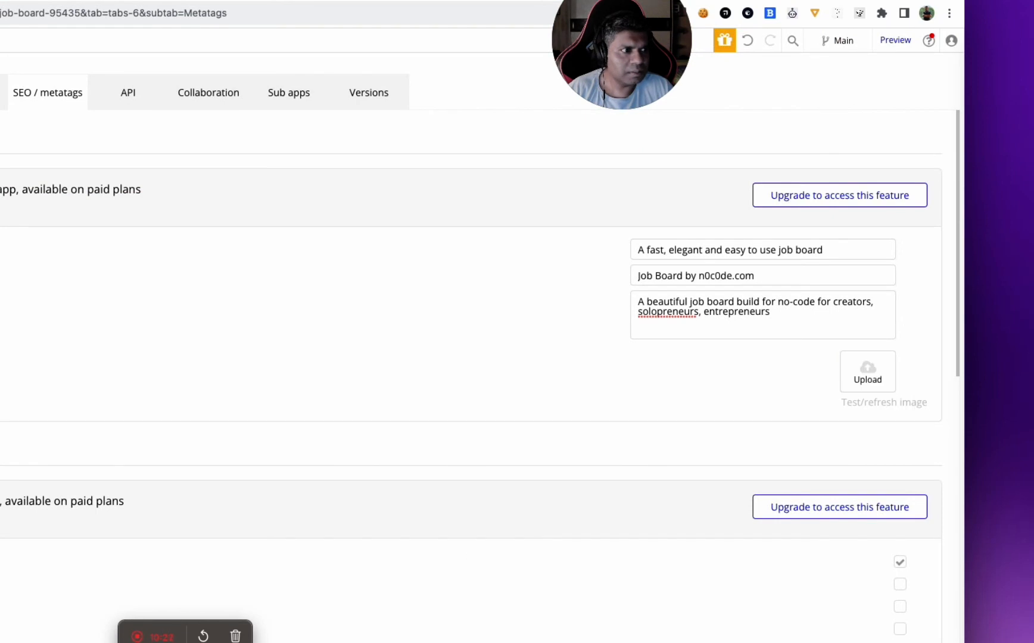
Switch the Settings panel to the API section showing the public API endpoint options.
click(867, 372)
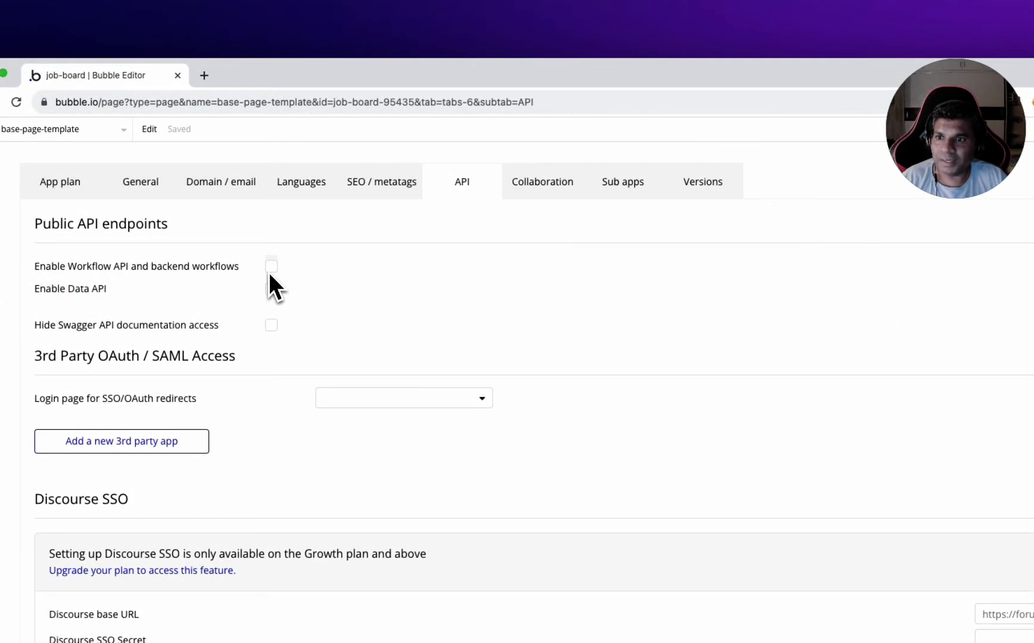
Enable the Workflow and Data APIs, dismiss the privacy warning, and generate token API-KEY-1.
click(270, 266)
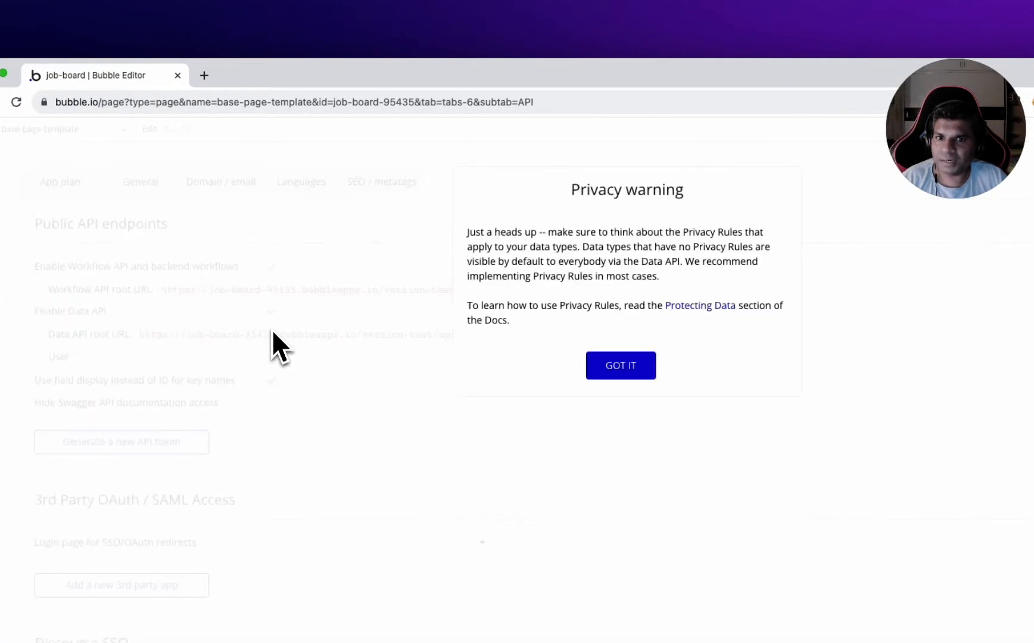
click(621, 365)
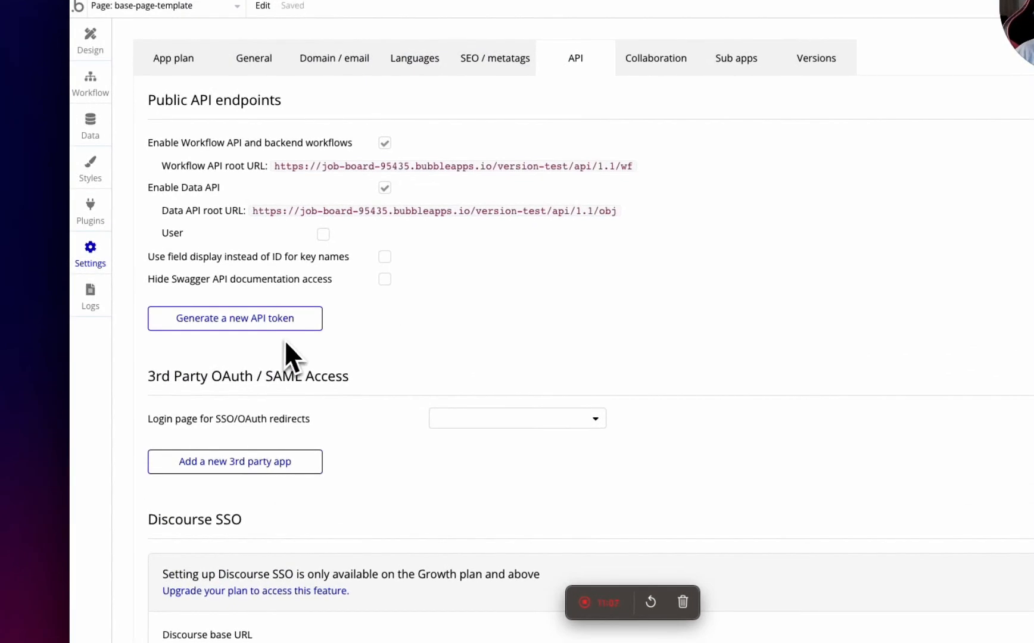
click(234, 318)
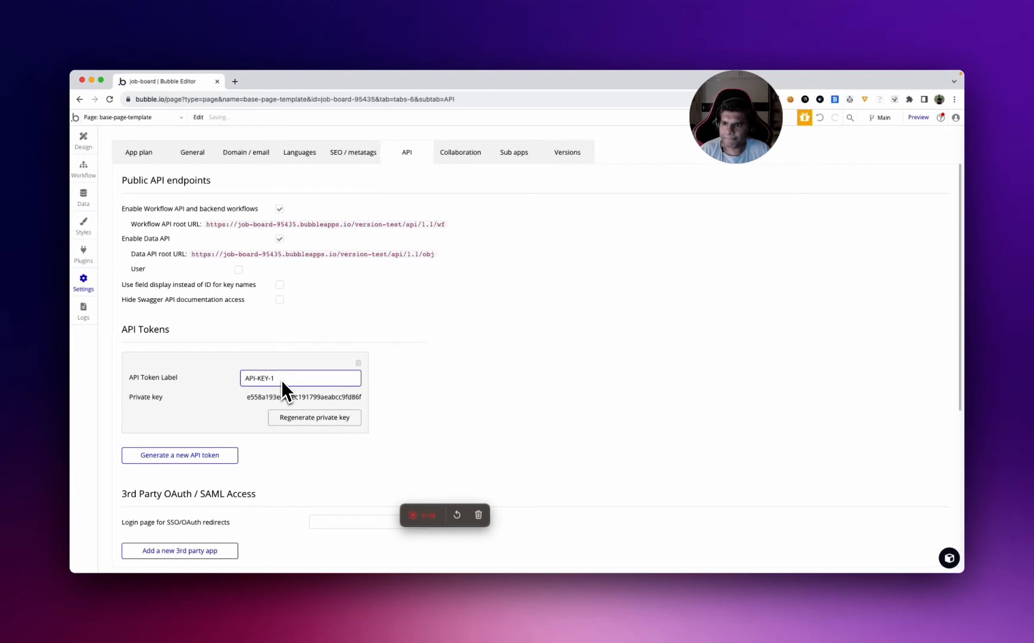
scroll(down, 3)
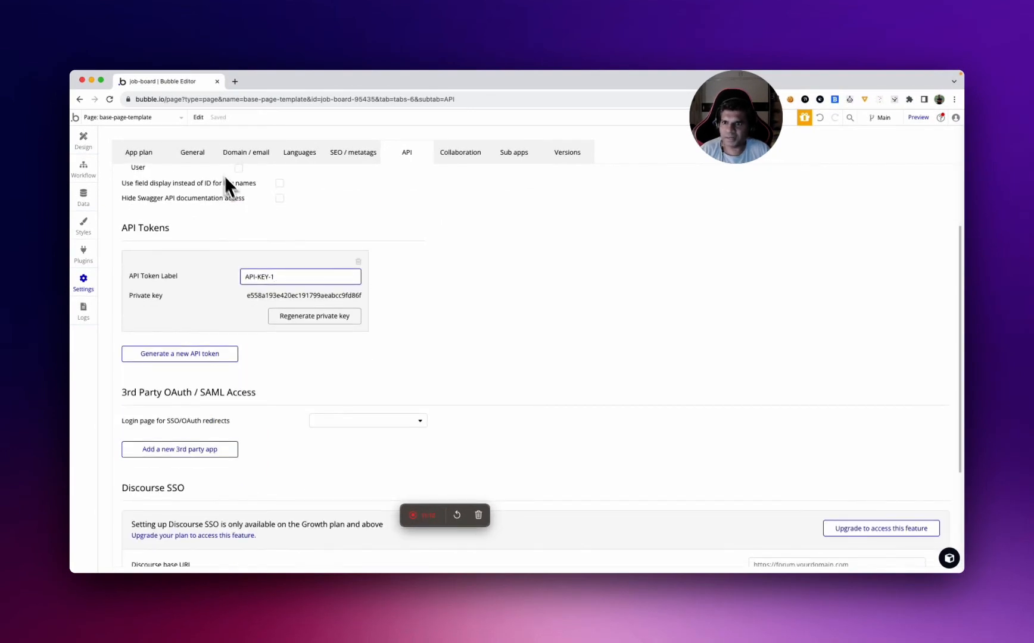
scroll(down, 3)
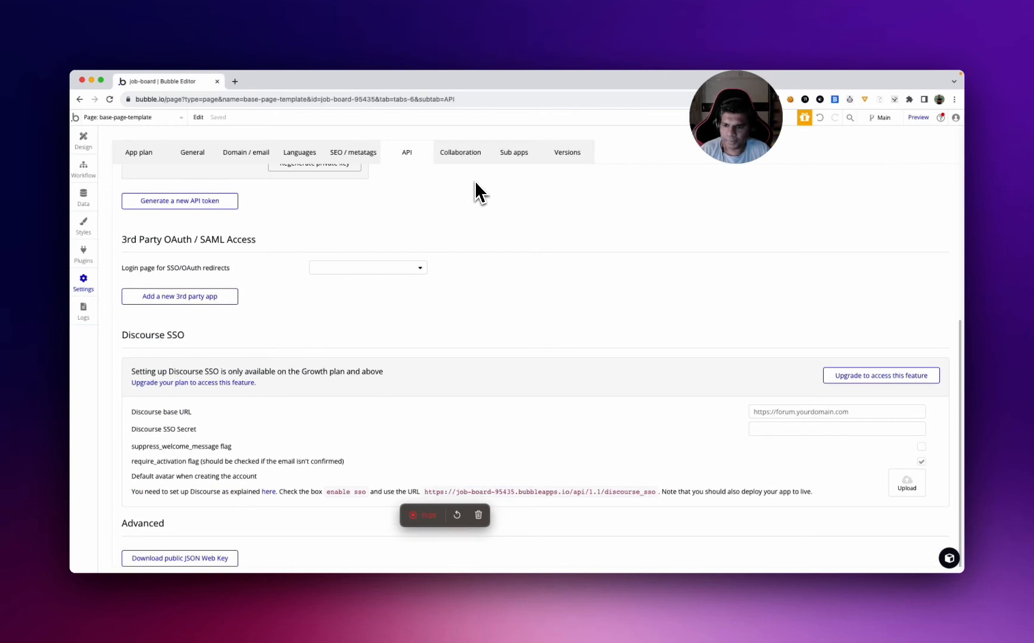
mouse_move(301, 526)
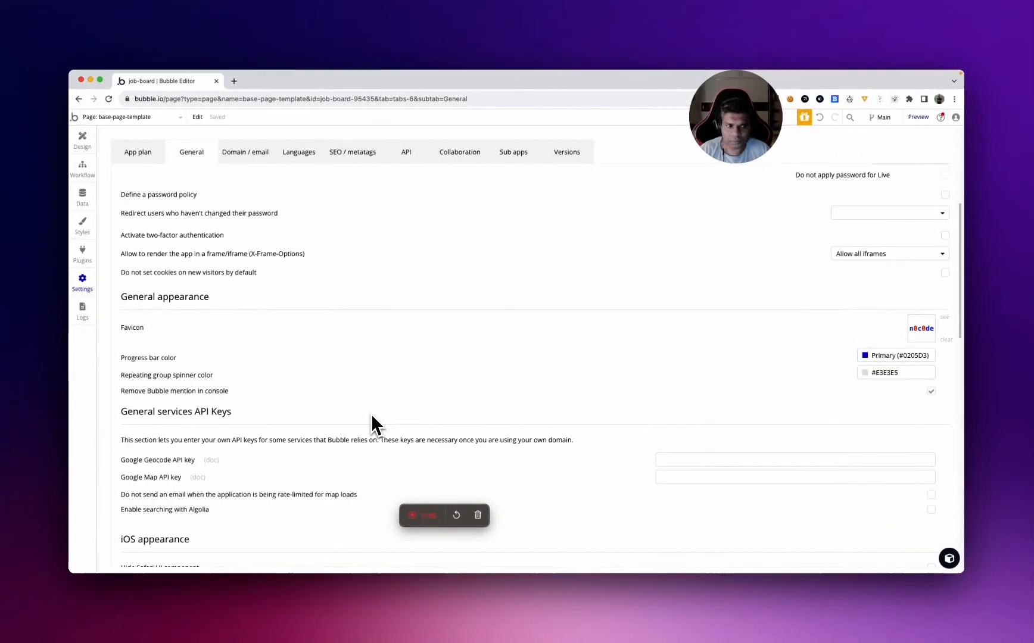
Find 'expose' in General settings and enable timezone override controls plus HTML ID attributes.
scroll(down, 3)
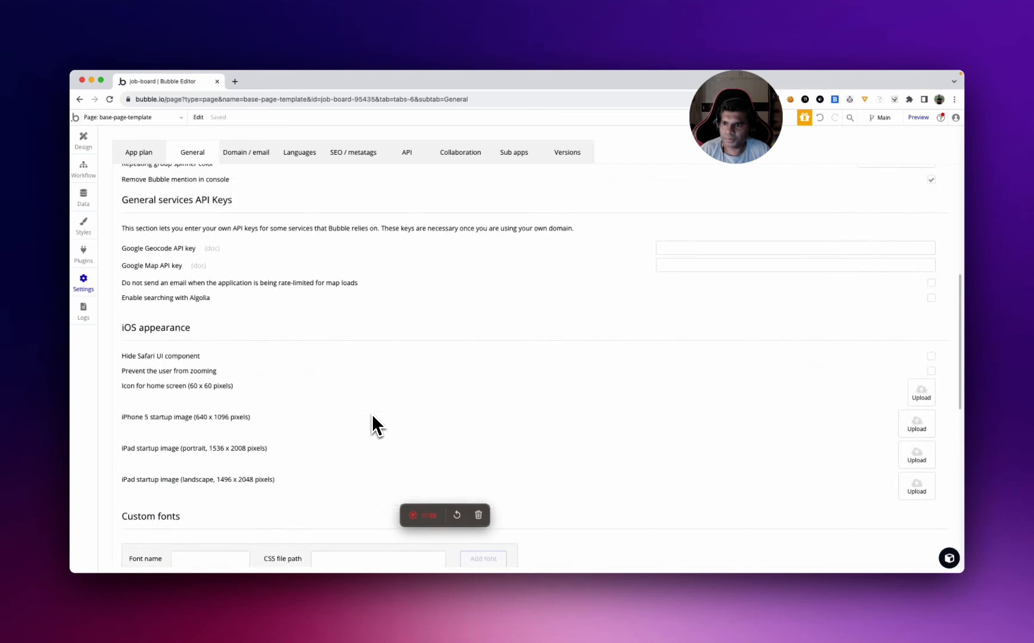
key(cmd+f)
text(expose)
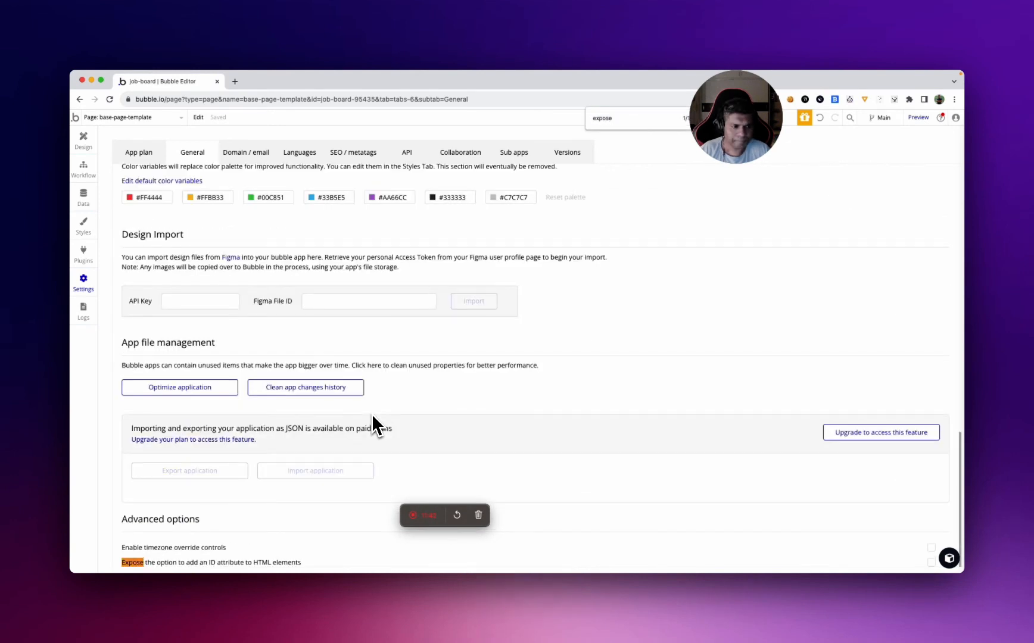
mouse_move(719, 499)
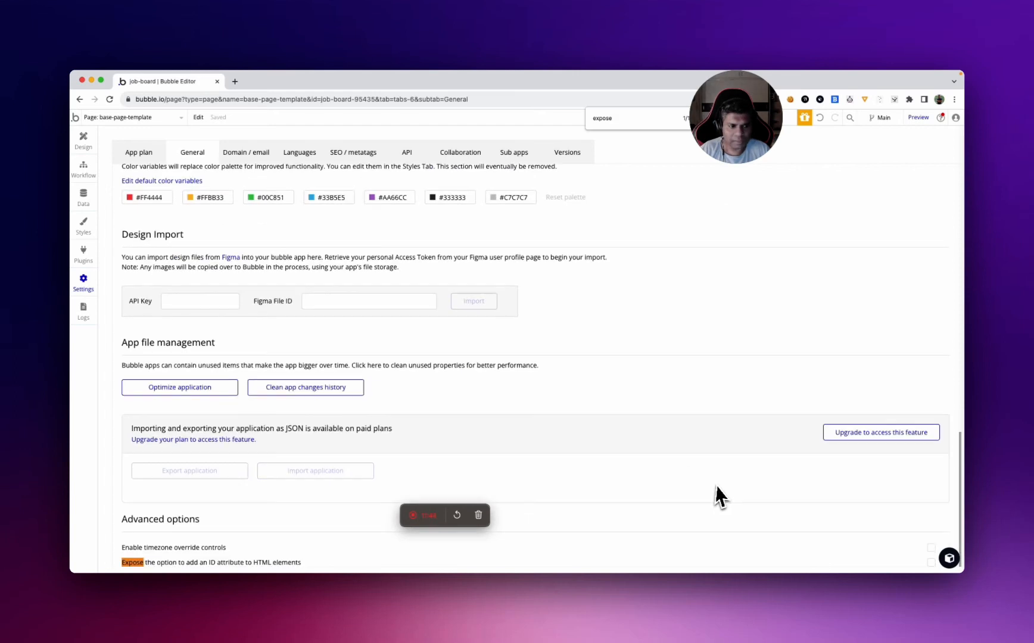
mouse_move(1011, 557)
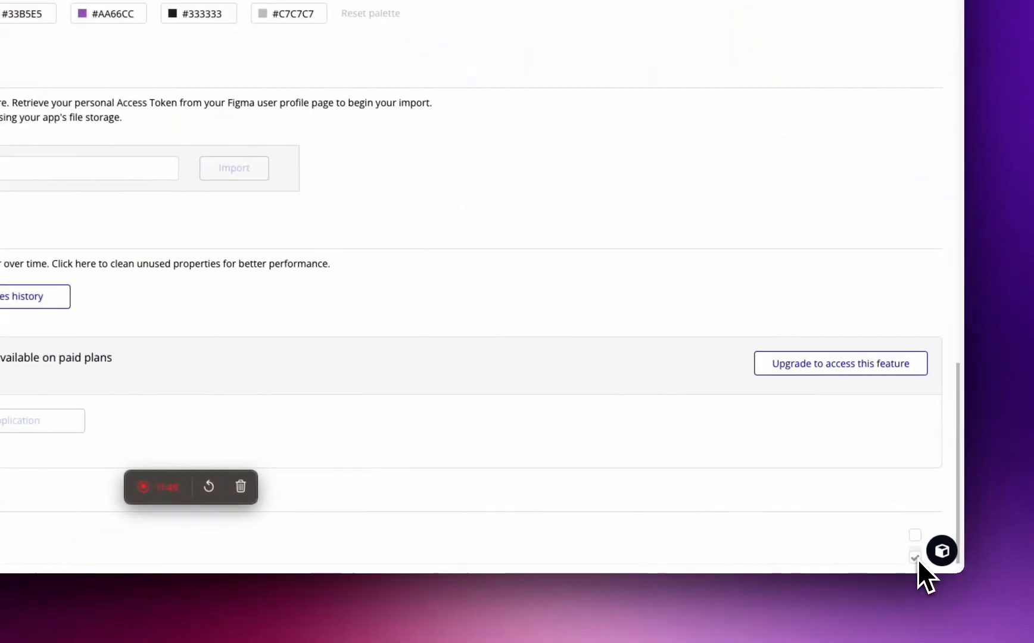
scroll(down, 3)
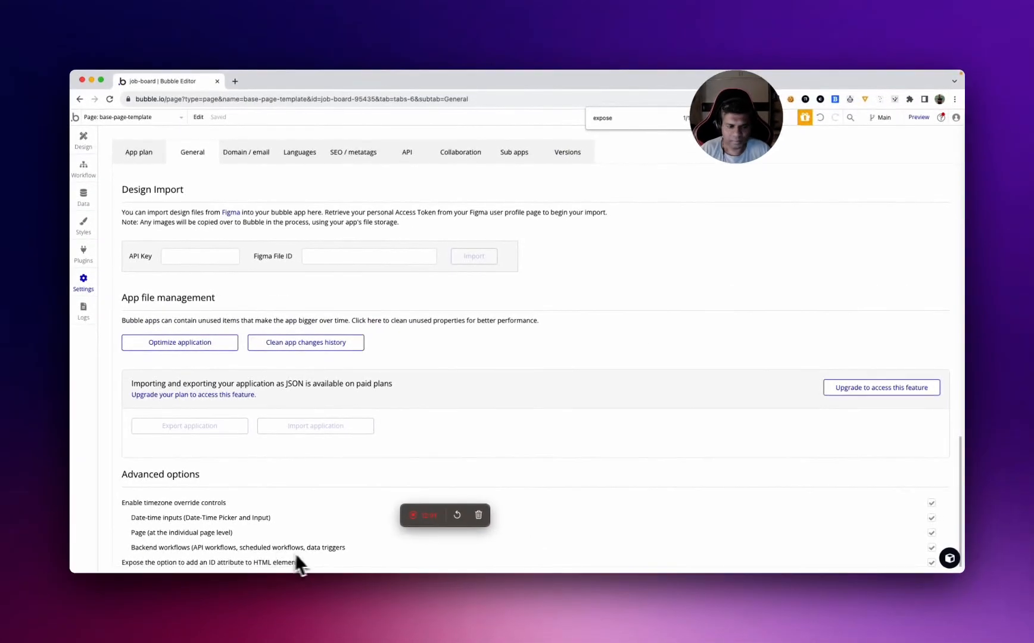
mouse_move(879, 508)
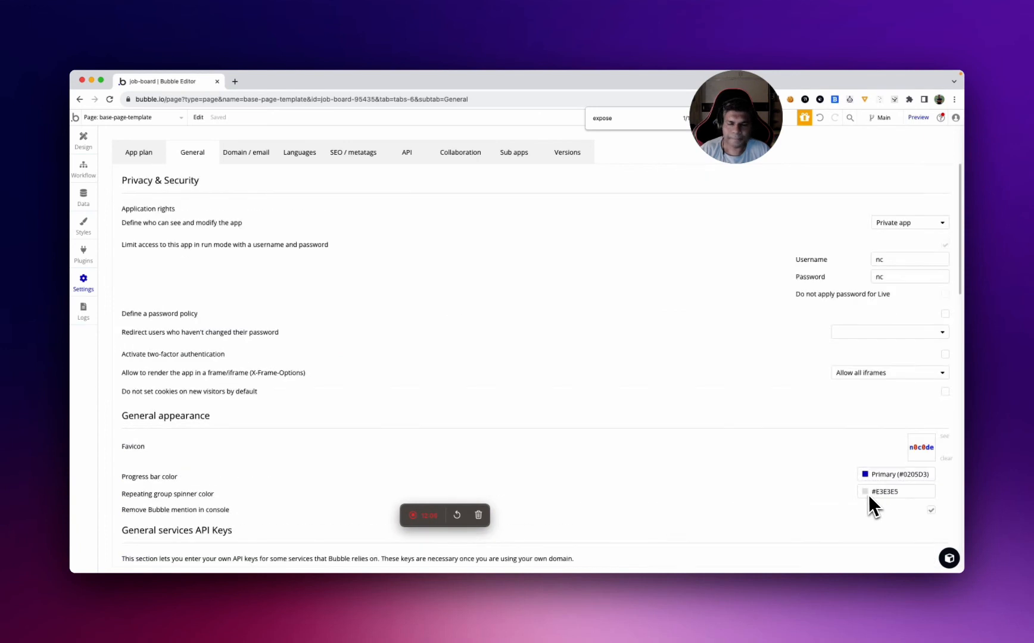
Look over the User type's privacy rules for its own data, then reopen the Agency plan settings.
click(139, 152)
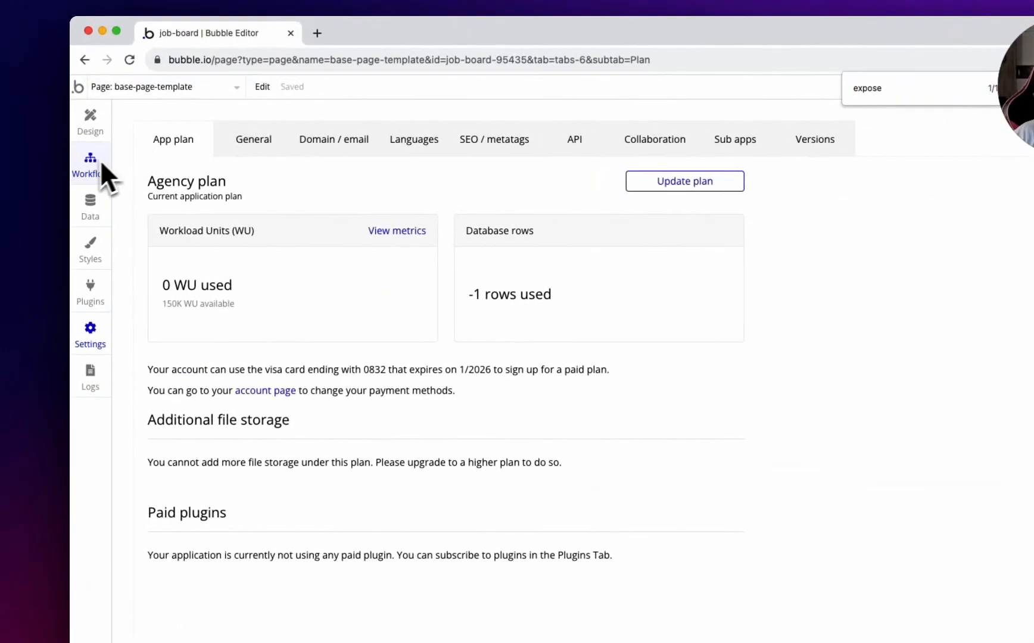
click(90, 206)
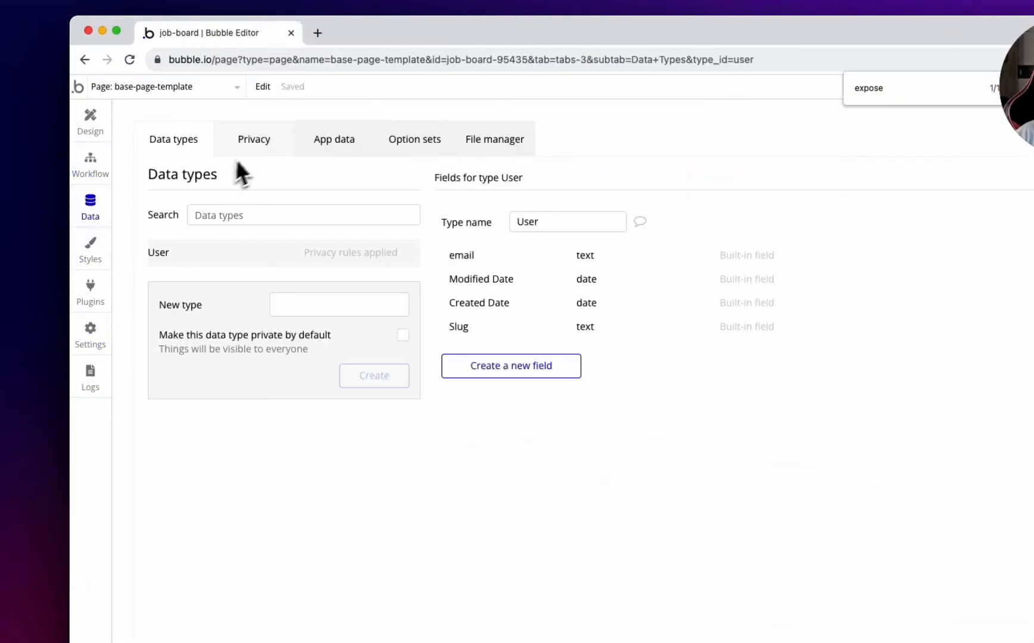
click(253, 139)
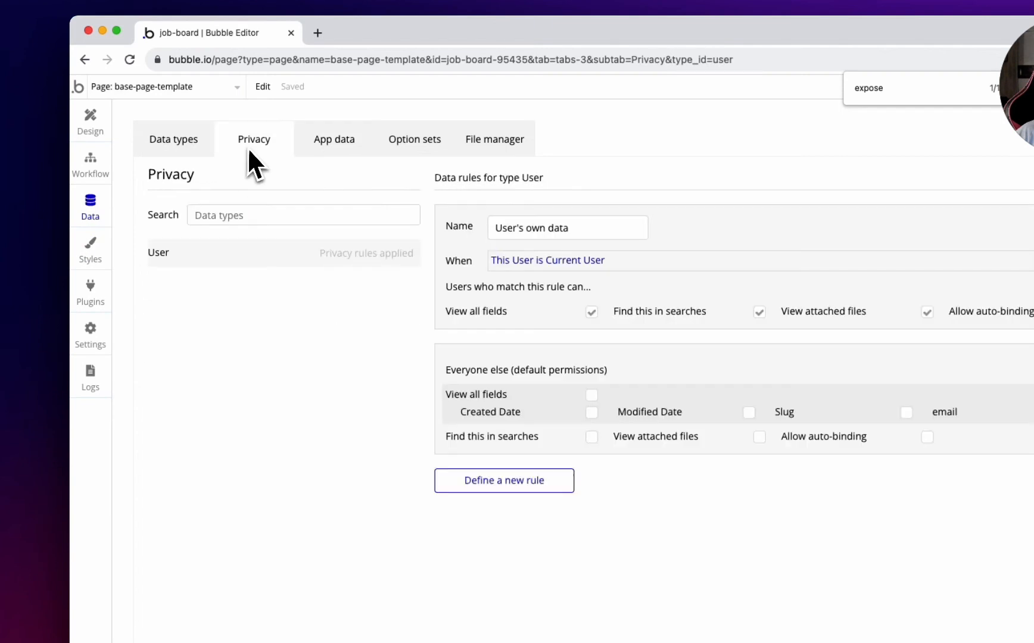
click(90, 333)
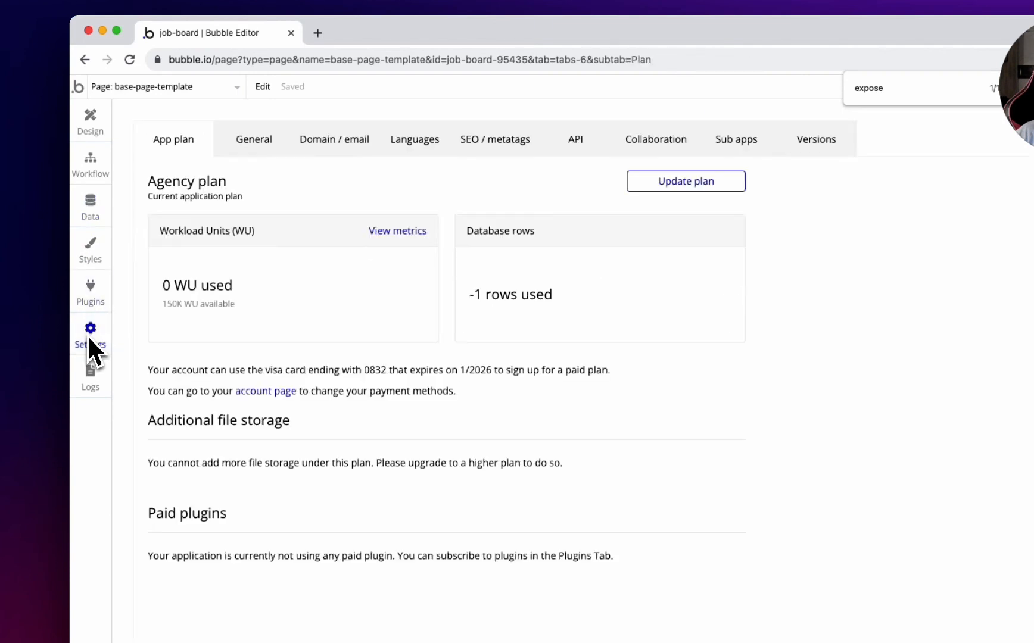